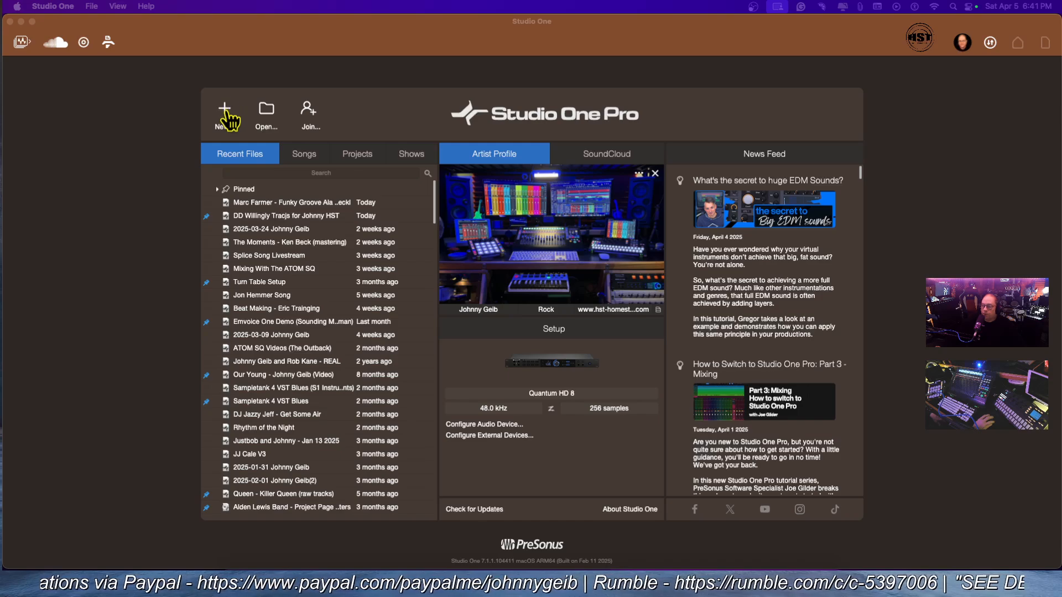
Create a new song from the Start page using the default New Song settings.
{"action": "left_click", "coordinate": [224, 109]}
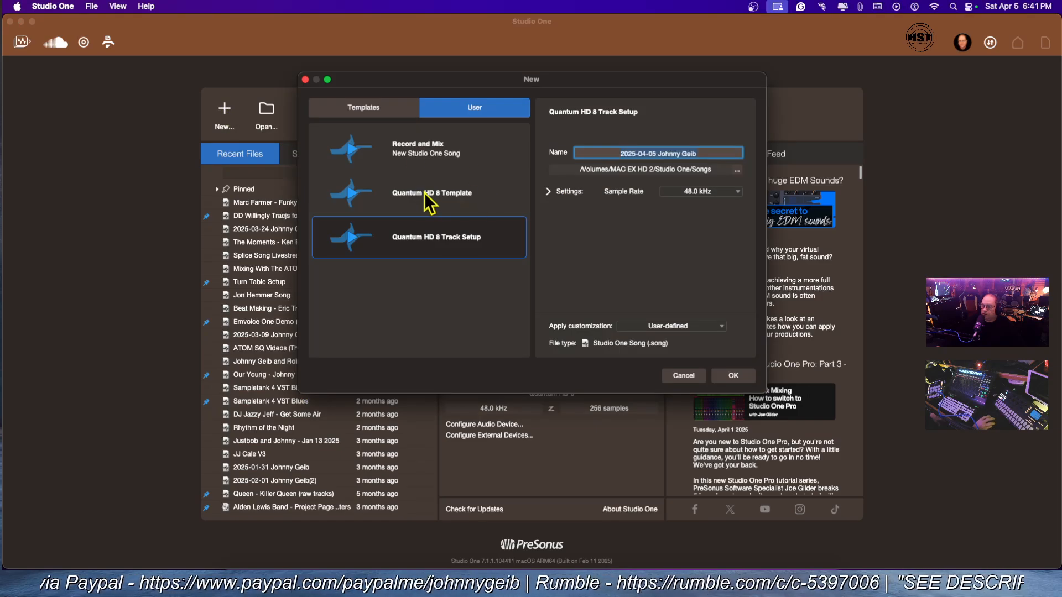
{"action": "left_click", "coordinate": [732, 376]}
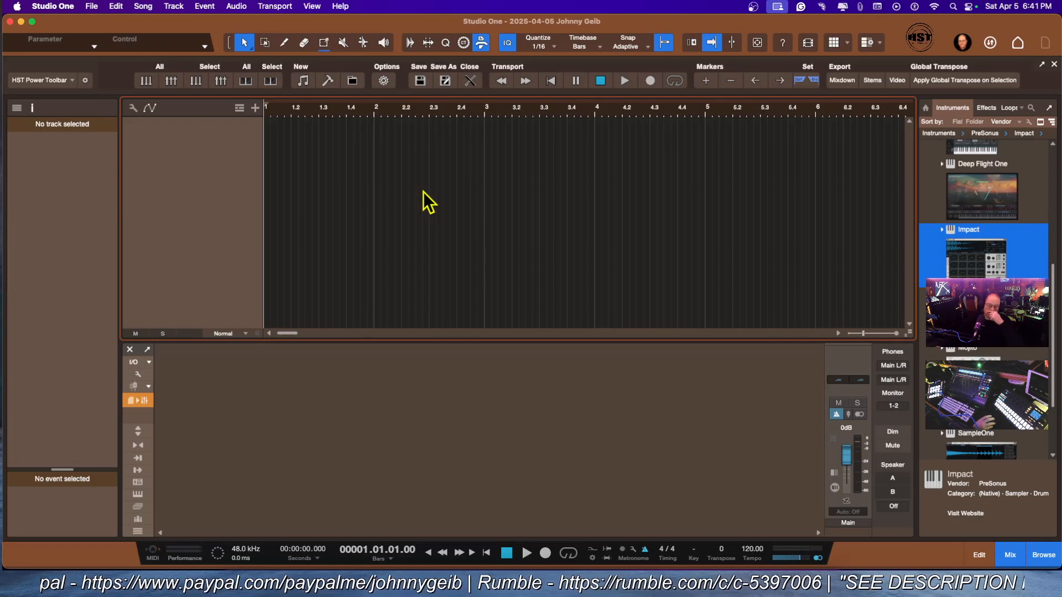
{"action": "mouse_move", "coordinate": [830, 368]}
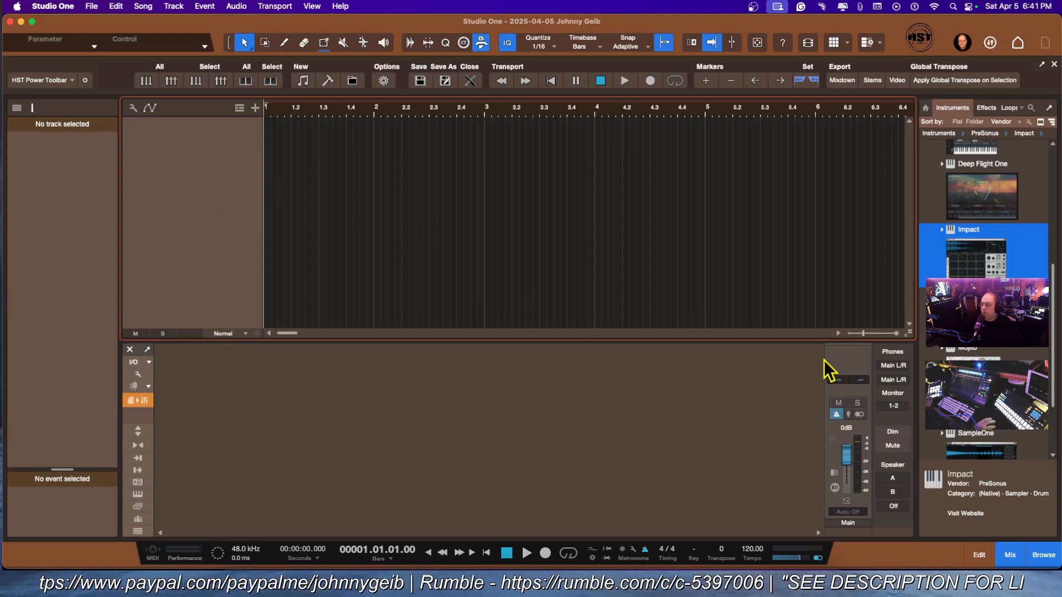
{"action": "mouse_move", "coordinate": [225, 165]}
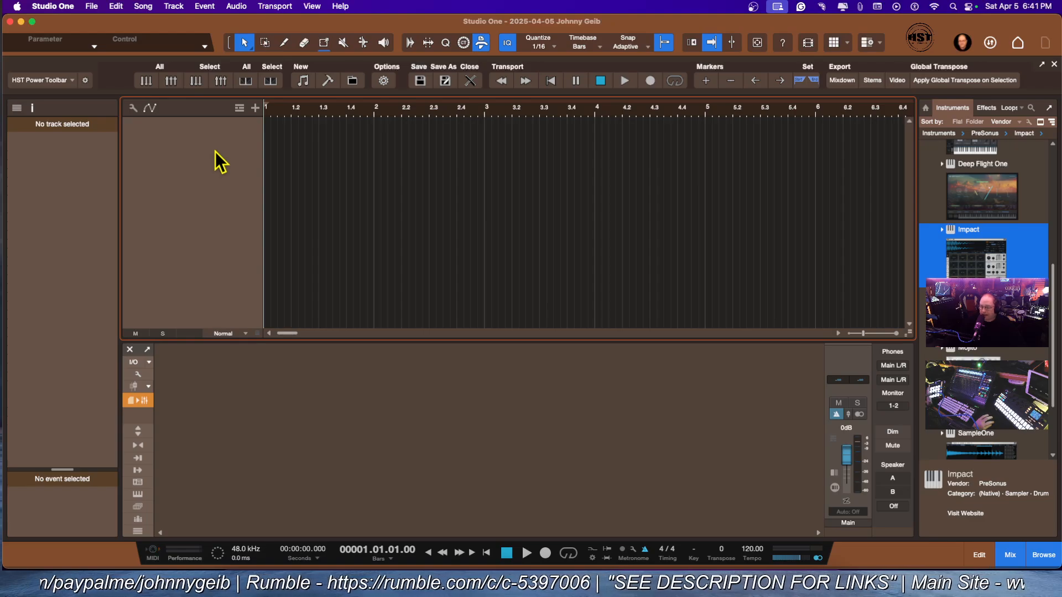
{"action": "mouse_move", "coordinate": [256, 118]}
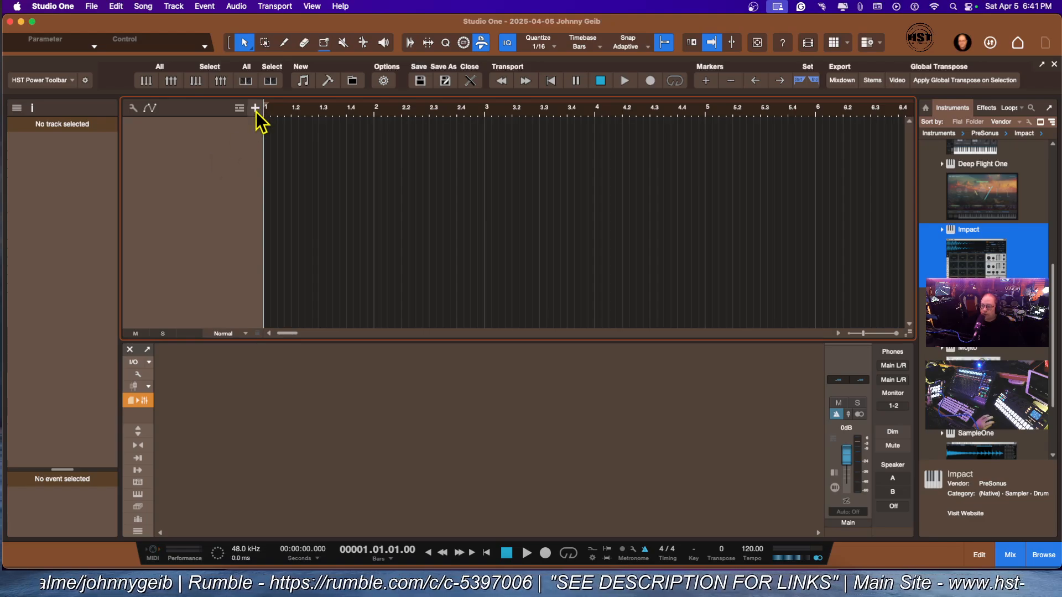
Add six mono audio tracks, named test 1 through test 6.
{"action": "left_click", "coordinate": [255, 108]}
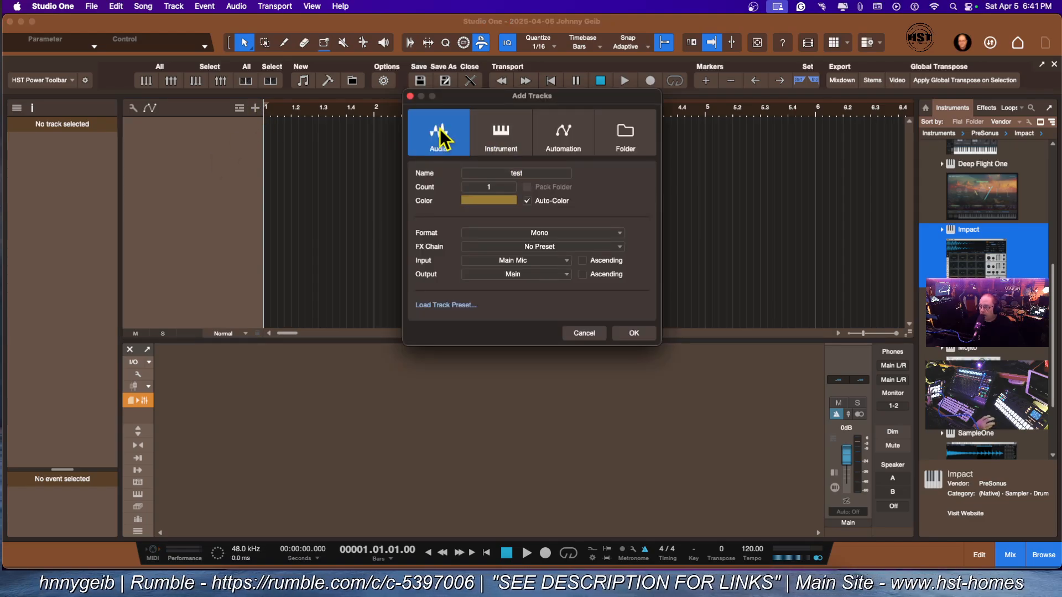
{"action": "left_click", "coordinate": [540, 232]}
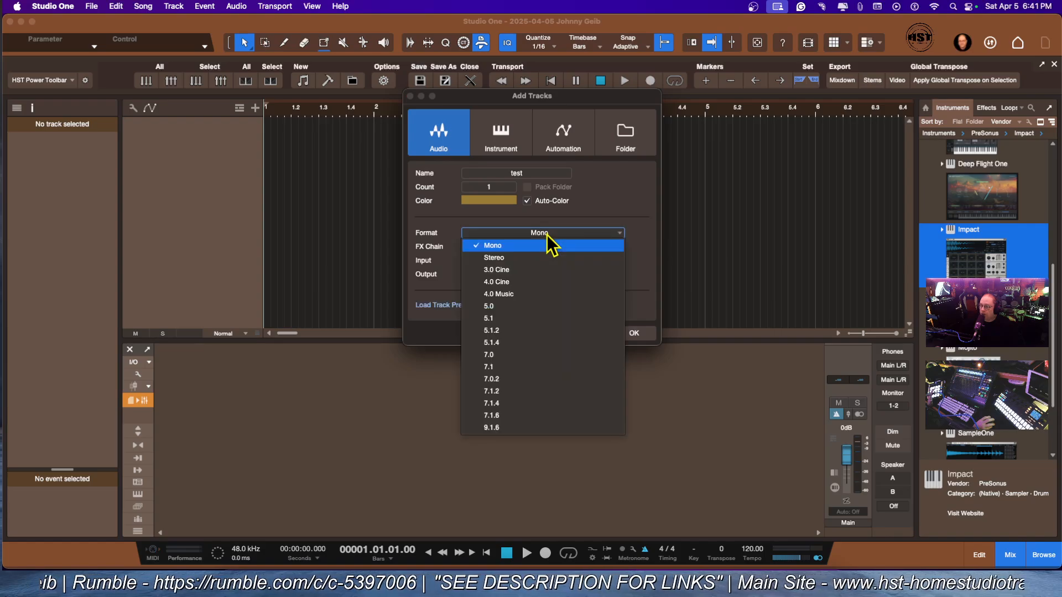
{"action": "left_click", "coordinate": [492, 245]}
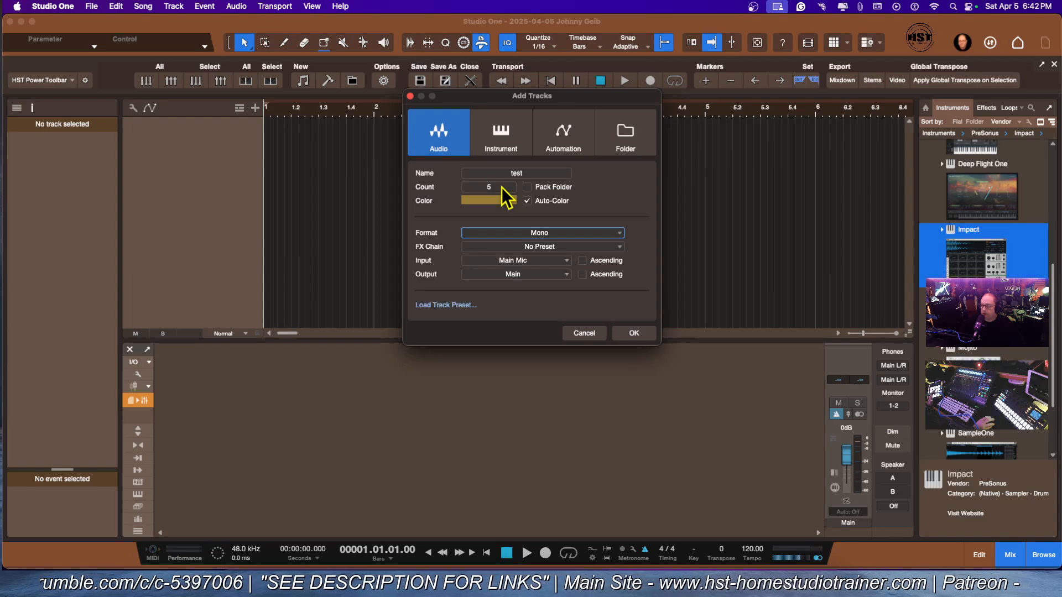
{"action": "left_click", "coordinate": [504, 185]}
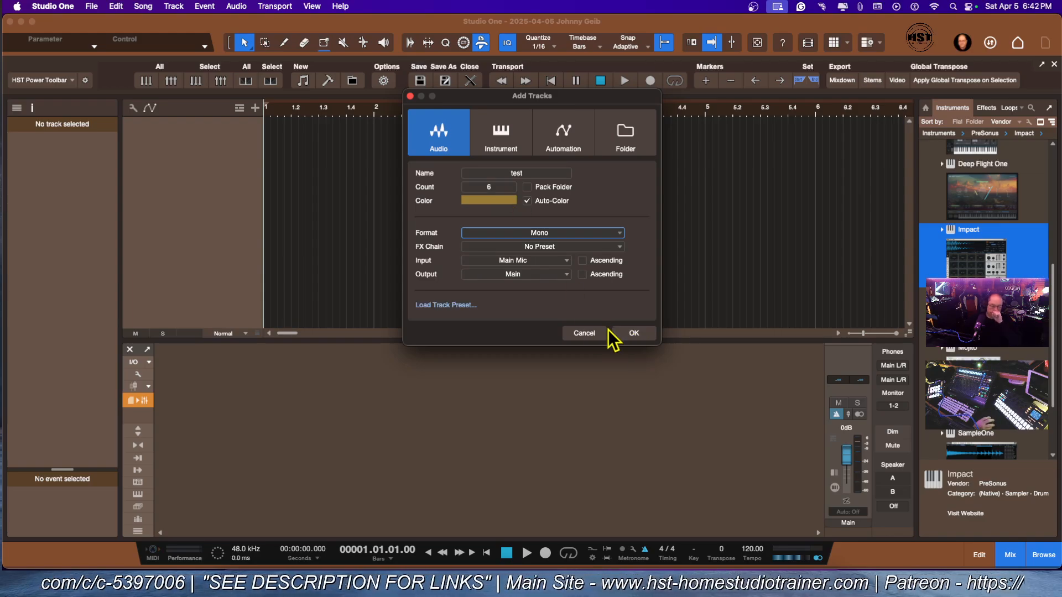
{"action": "left_click", "coordinate": [633, 333]}
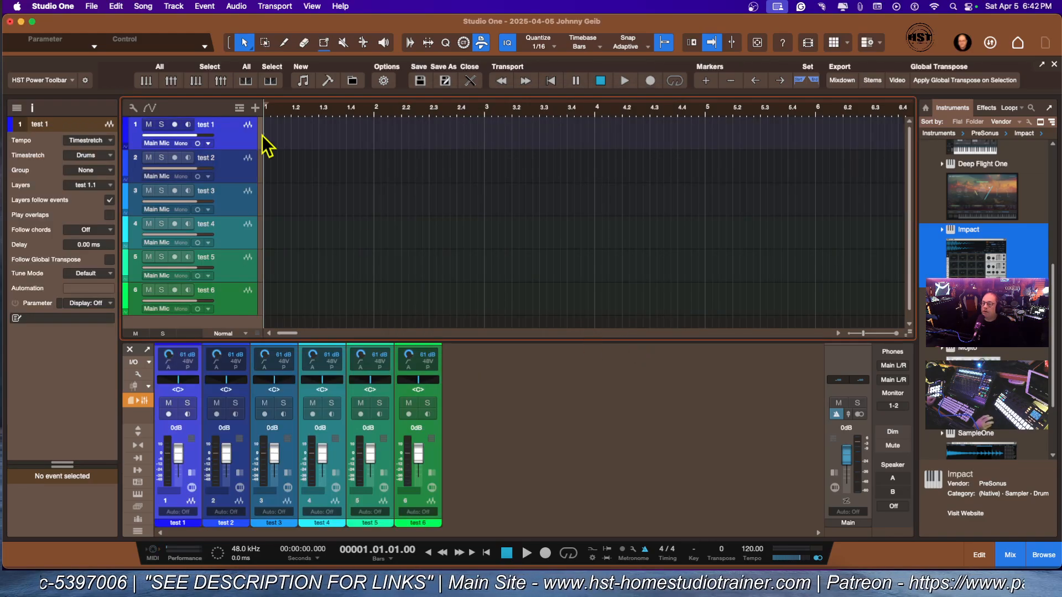
{"action": "mouse_move", "coordinate": [214, 132]}
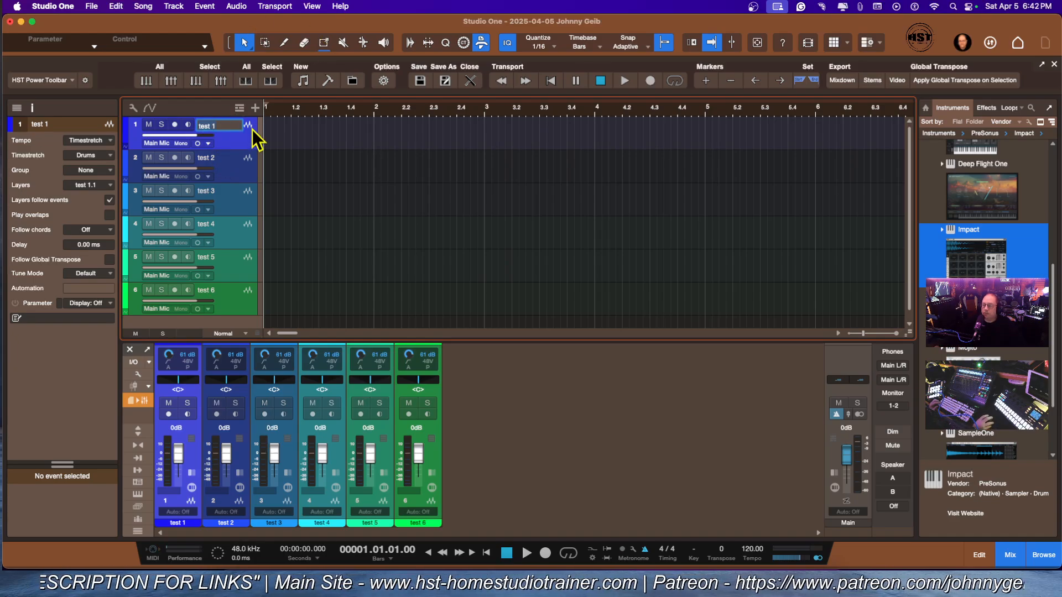
{"action": "mouse_move", "coordinate": [244, 147]}
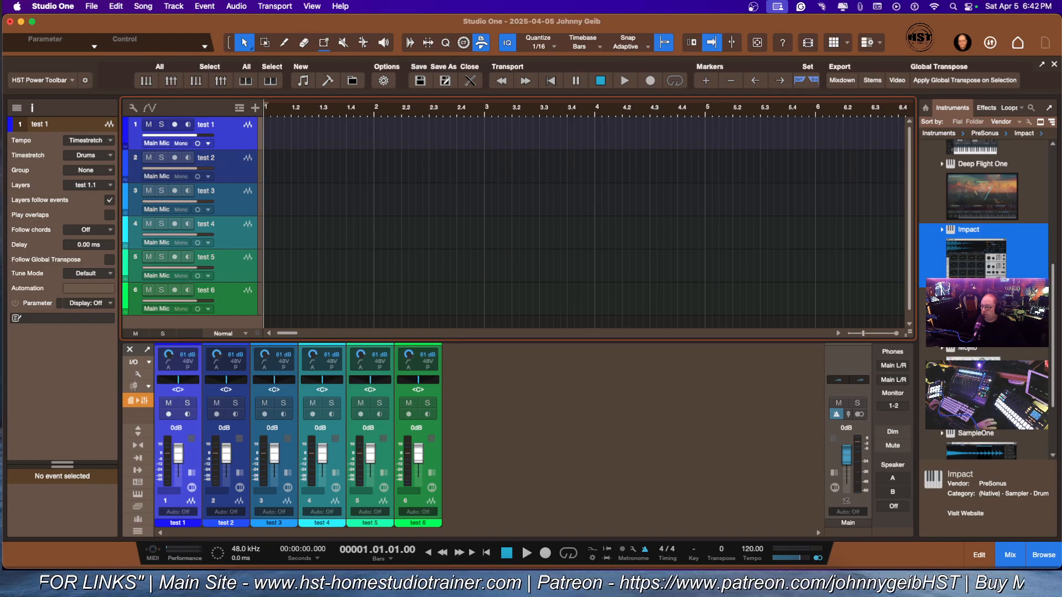
Audition Impact's snare R pad, close Impact, and start renaming track test 1.
{"action": "scroll", "scroll_direction": "down", "scroll_amount": 3}
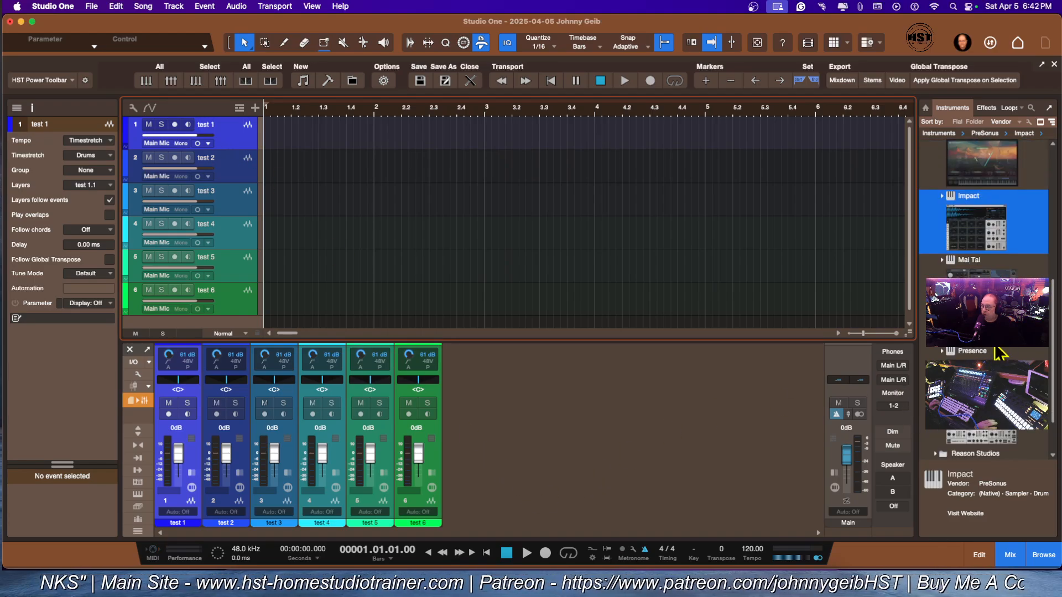
{"action": "mouse_move", "coordinate": [501, 220]}
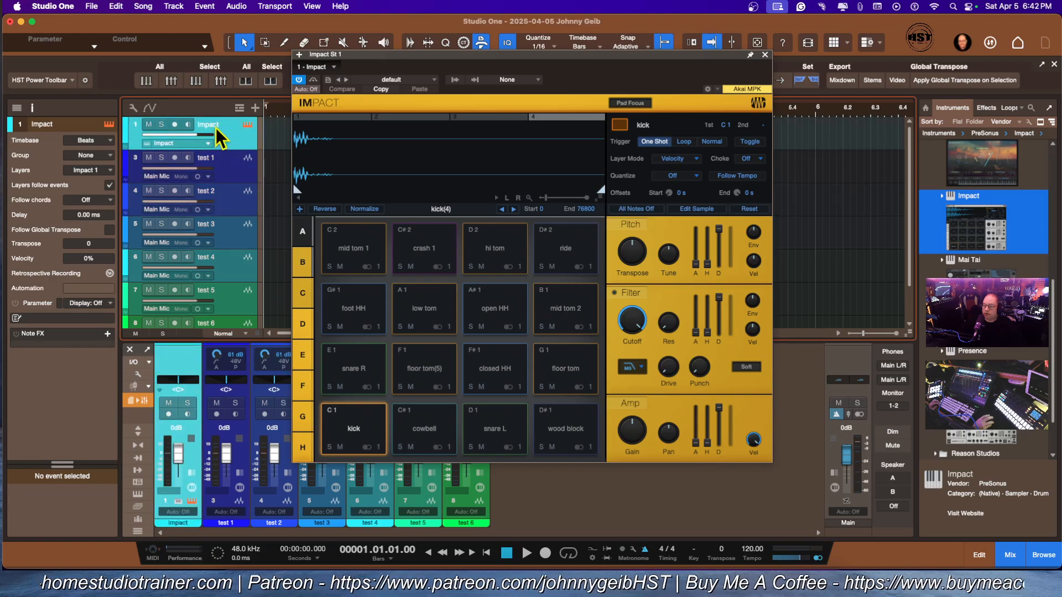
{"action": "left_click", "coordinate": [353, 369]}
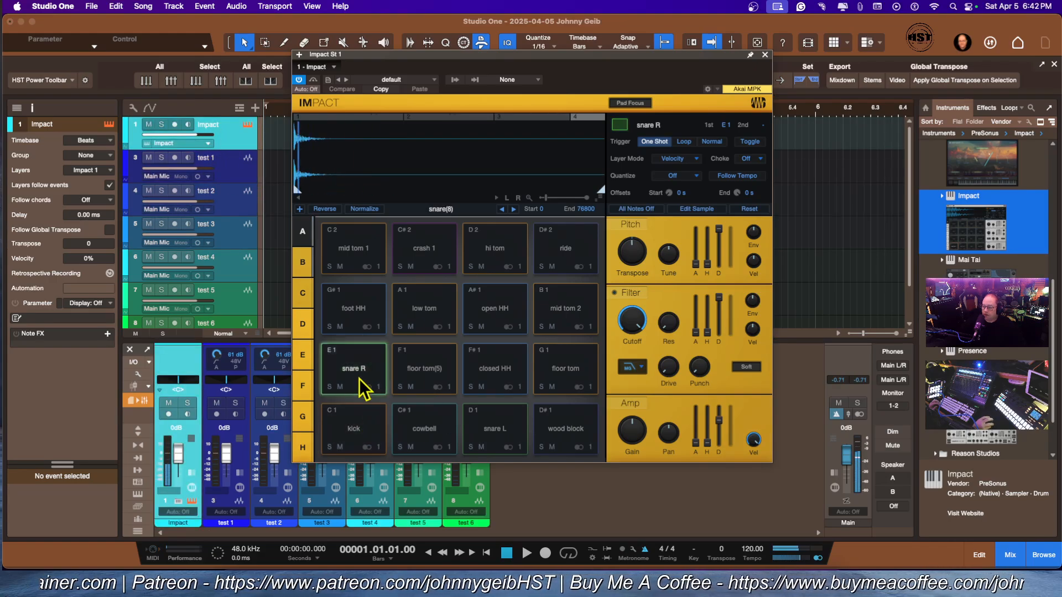
{"action": "left_click", "coordinate": [764, 55]}
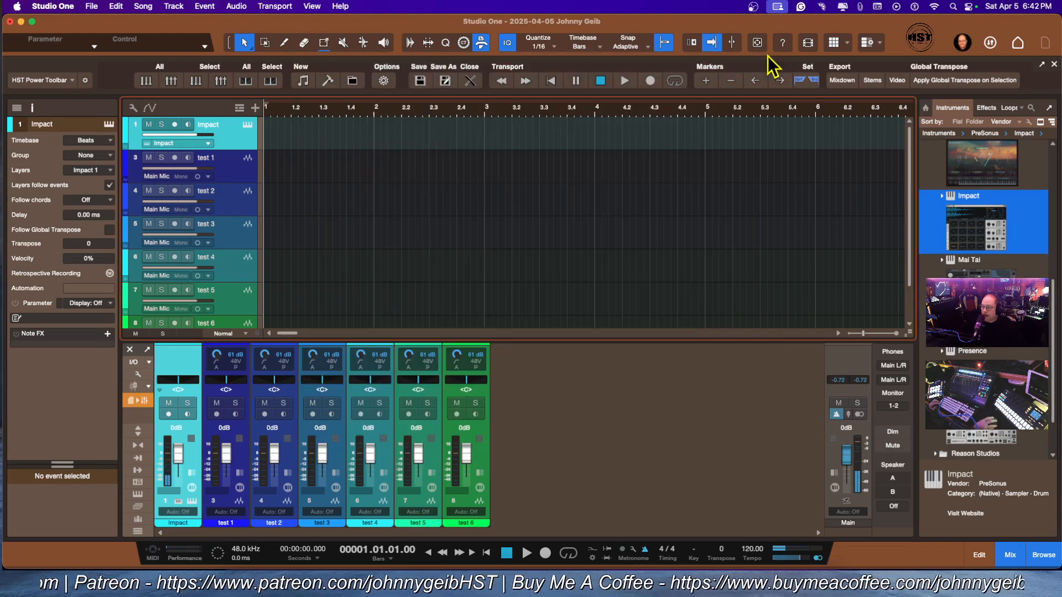
{"action": "left_click", "coordinate": [206, 157]}
{"action": "type", "text": "bas"}
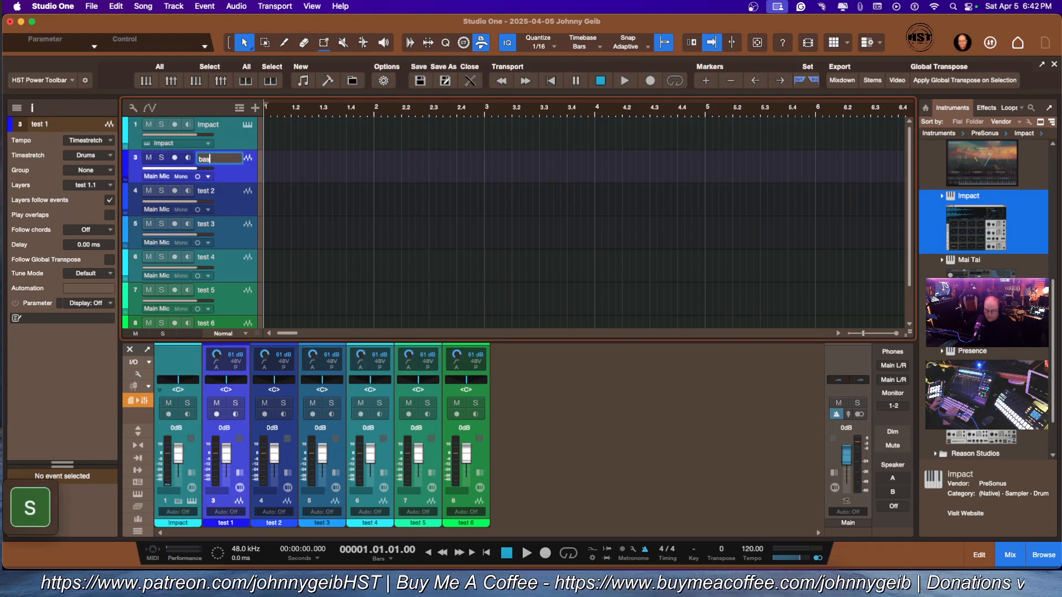
Rename the audio tracks bass, guitar 1, guitar 2, solo, Percussion and Lead Vocal.
{"action": "key", "text": "Return"}
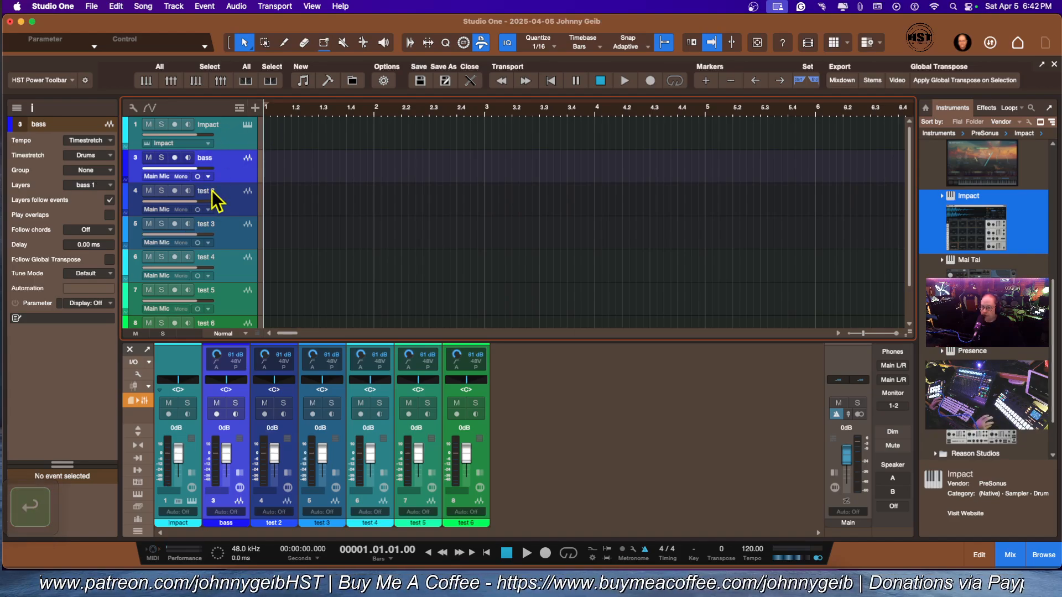
{"action": "left_click", "coordinate": [205, 190]}
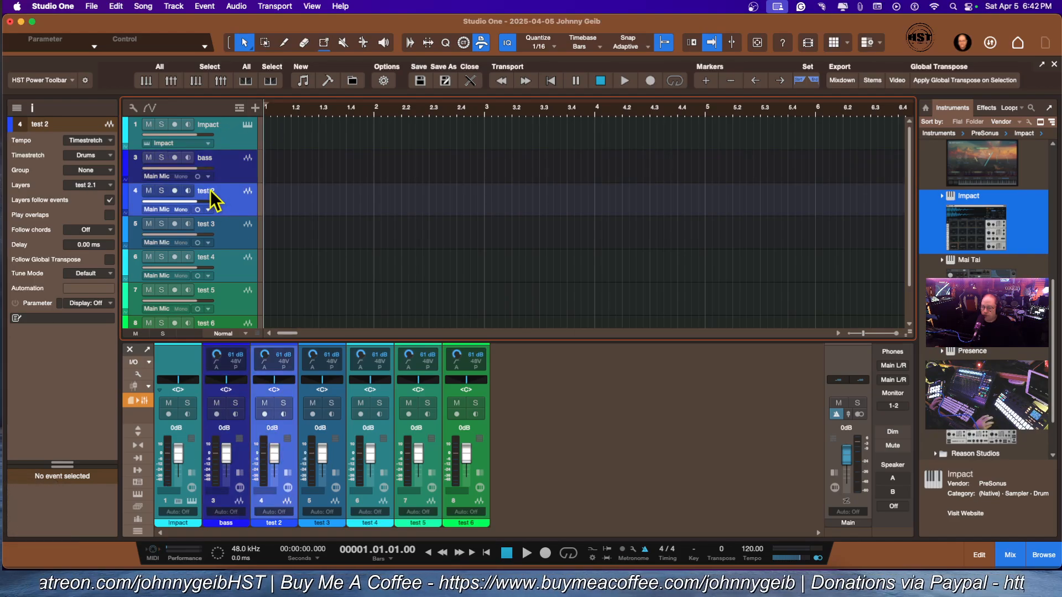
{"action": "double_click", "coordinate": [206, 191]}
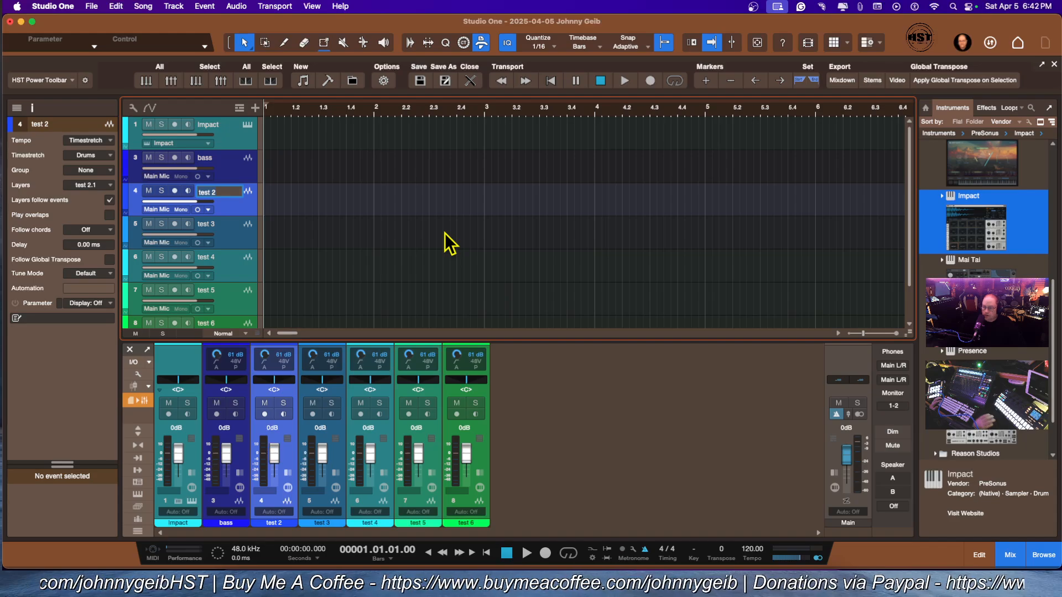
{"action": "type", "text": "guitar 1"}
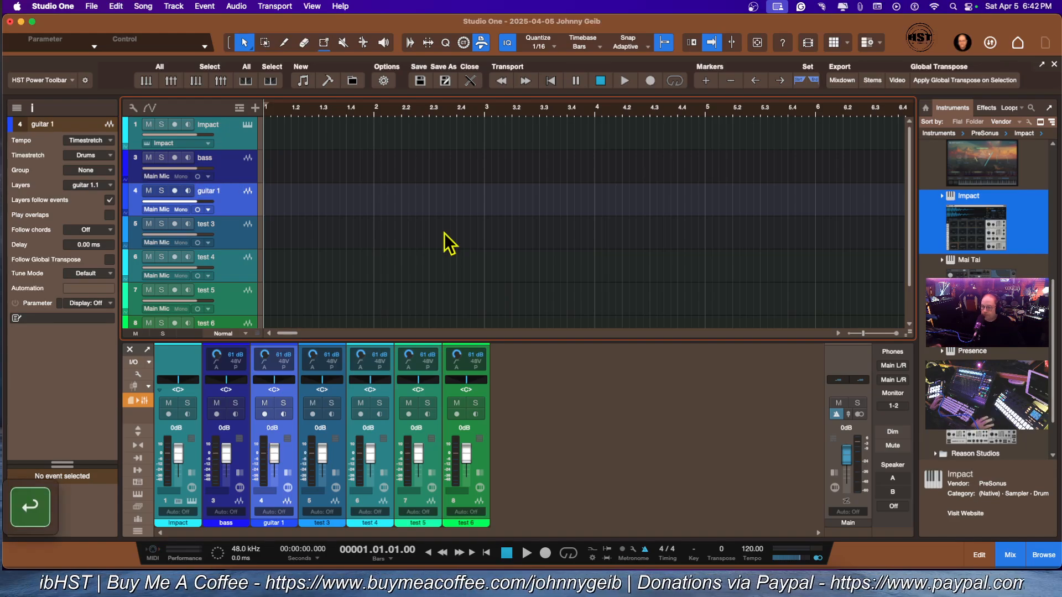
{"action": "left_click", "coordinate": [205, 224]}
{"action": "type", "text": "gui"}
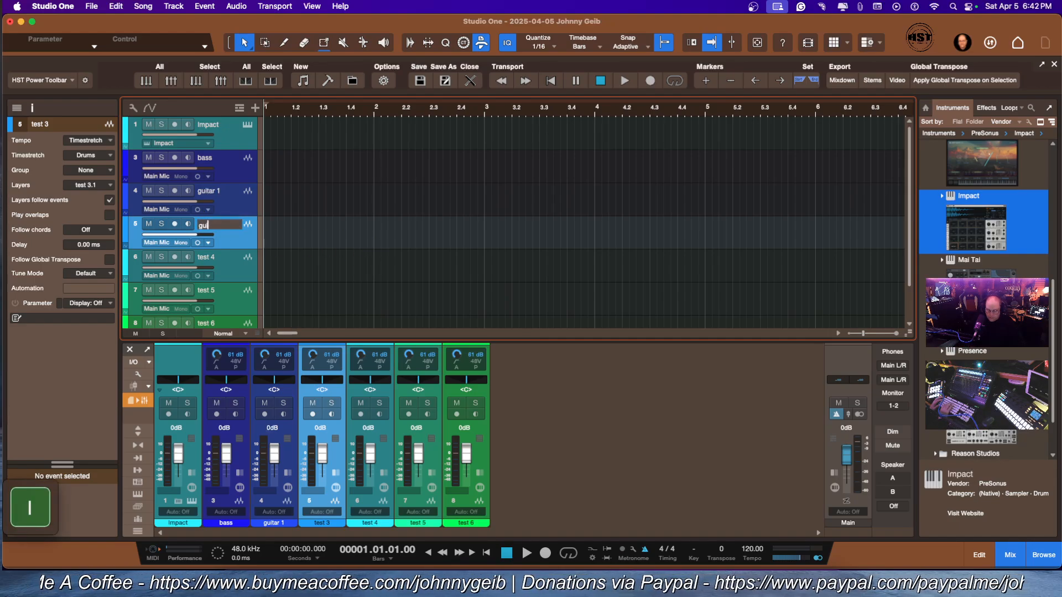
{"action": "type", "text": "itar 2"}
{"action": "key", "text": "Return"}
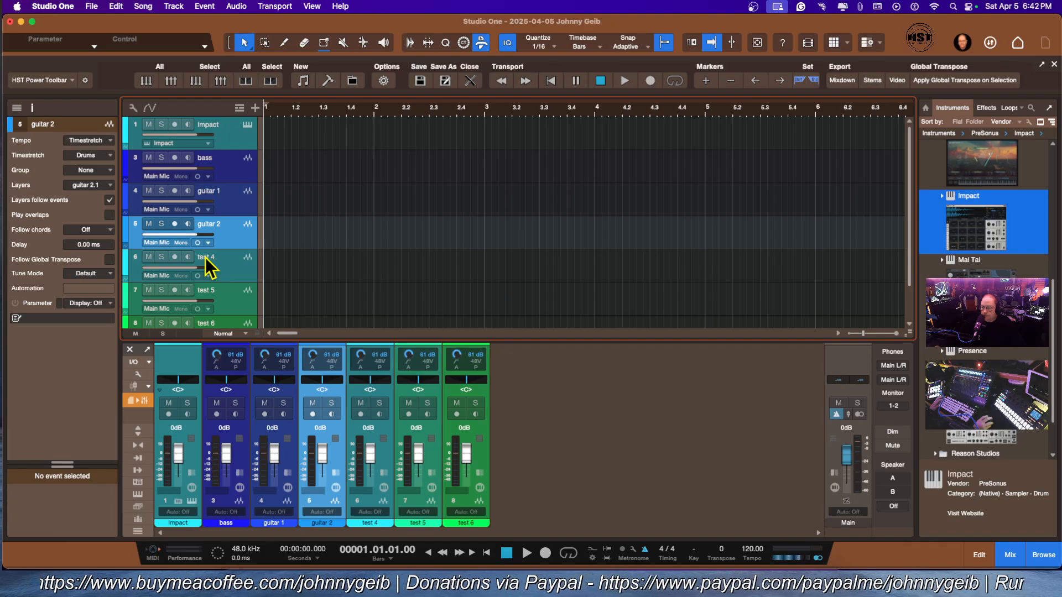
{"action": "double_click", "coordinate": [206, 257]}
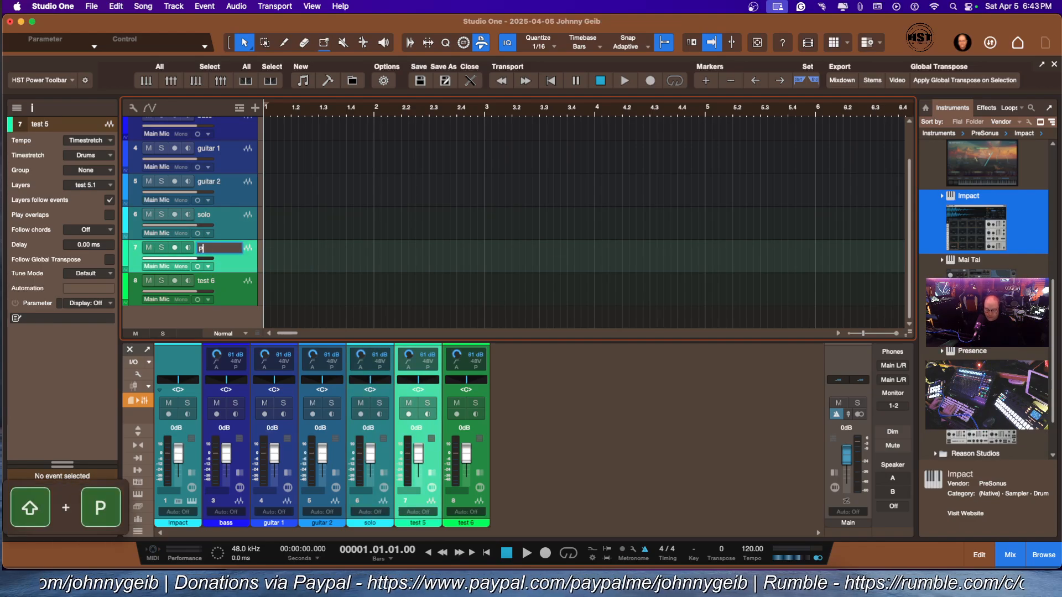
{"action": "type", "text": "Percussion"}
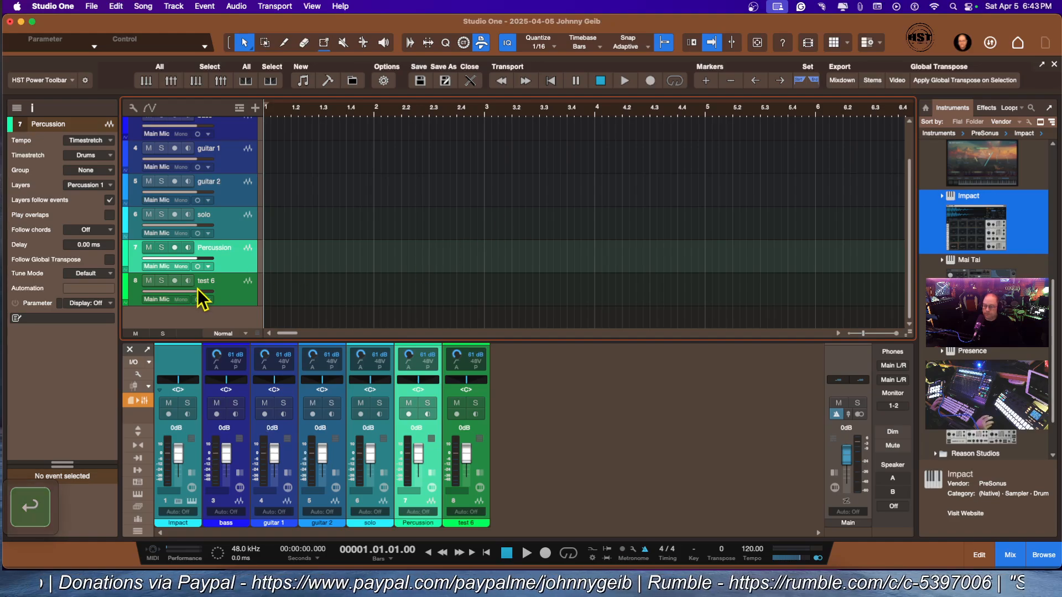
{"action": "left_click", "coordinate": [207, 280]}
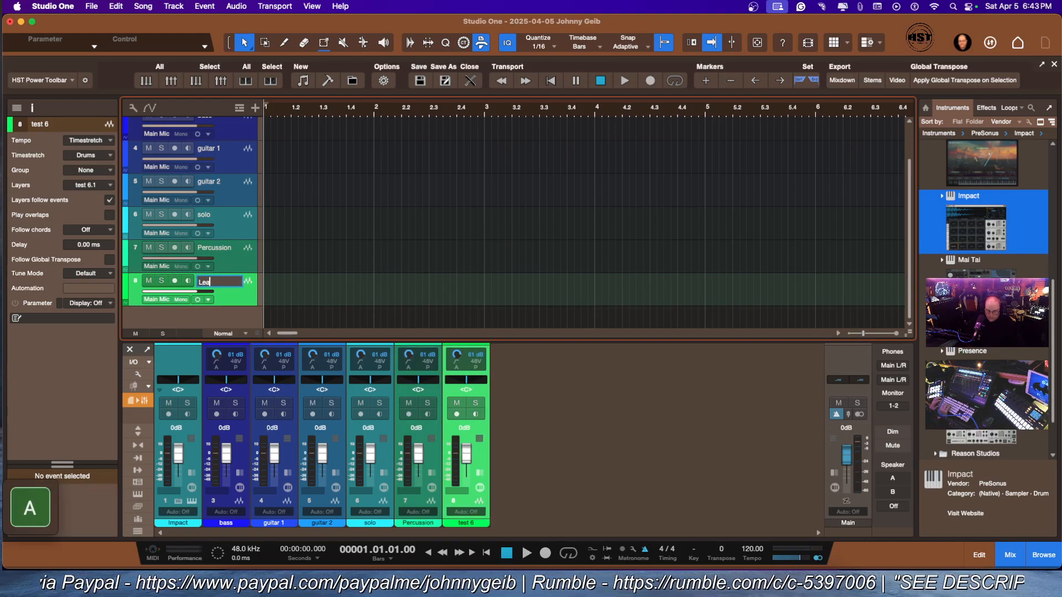
{"action": "type", "text": "Lead Vocal"}
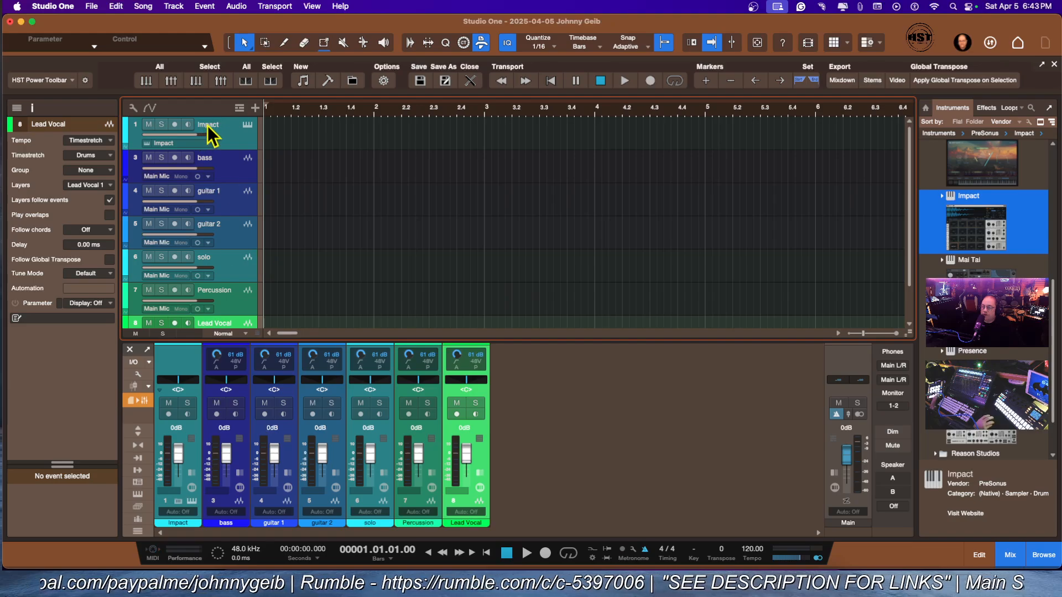
{"action": "mouse_move", "coordinate": [253, 133]}
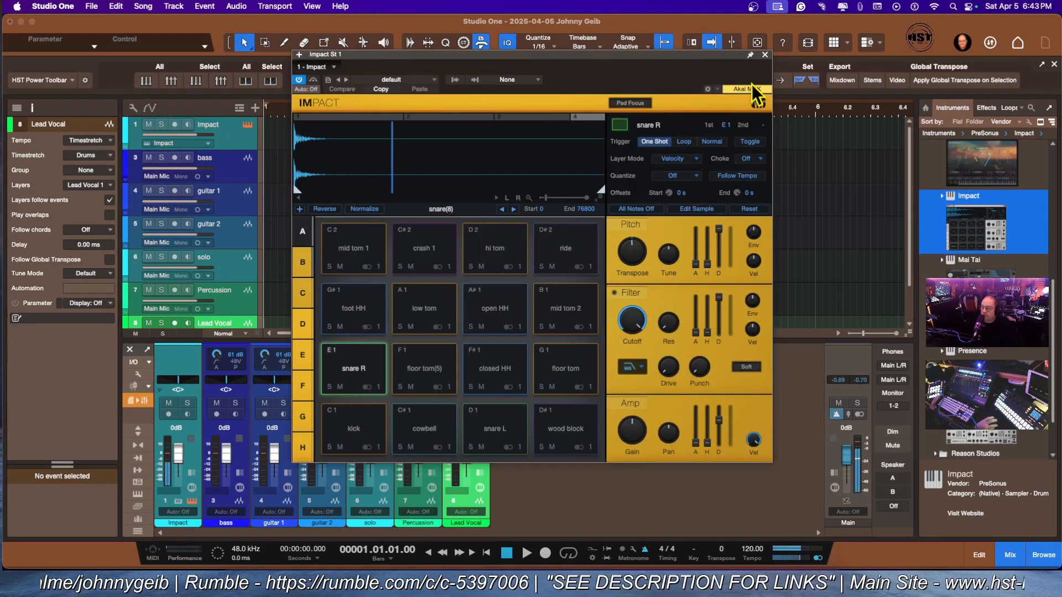
{"action": "left_click", "coordinate": [764, 55]}
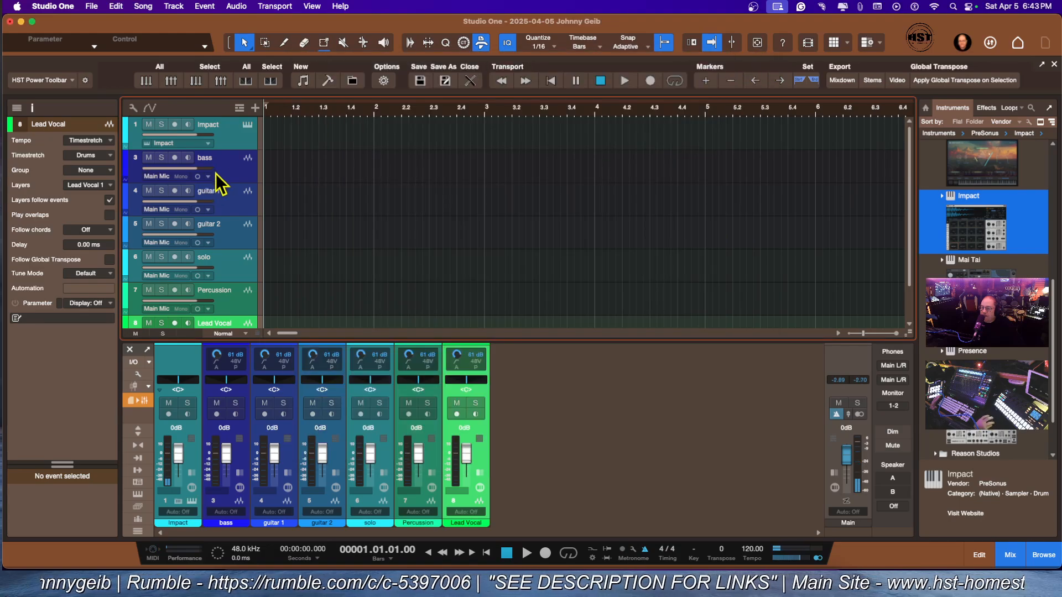
{"action": "left_click", "coordinate": [205, 157]}
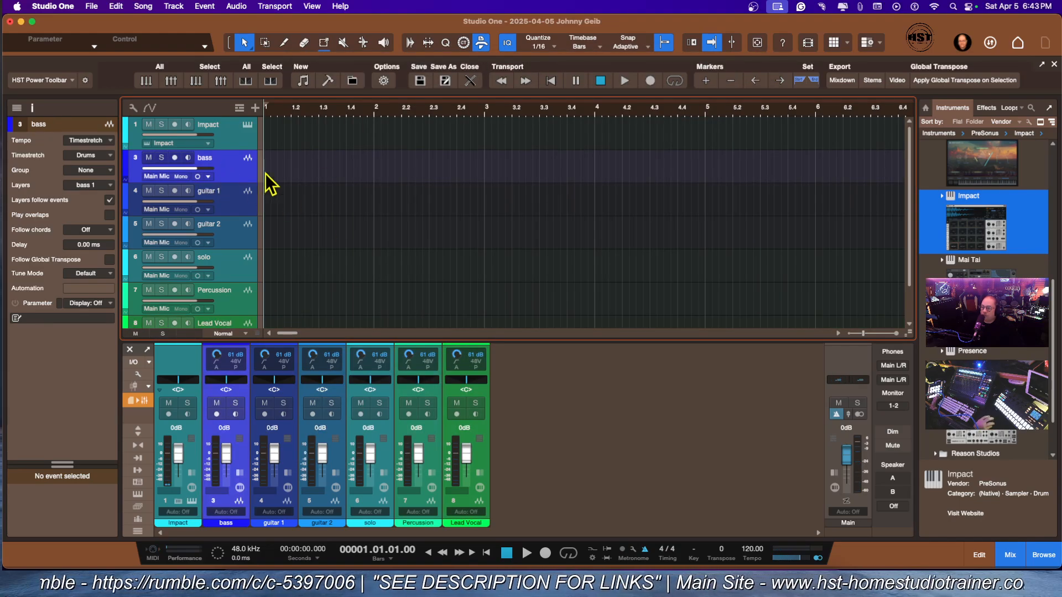
{"action": "mouse_move", "coordinate": [230, 312]}
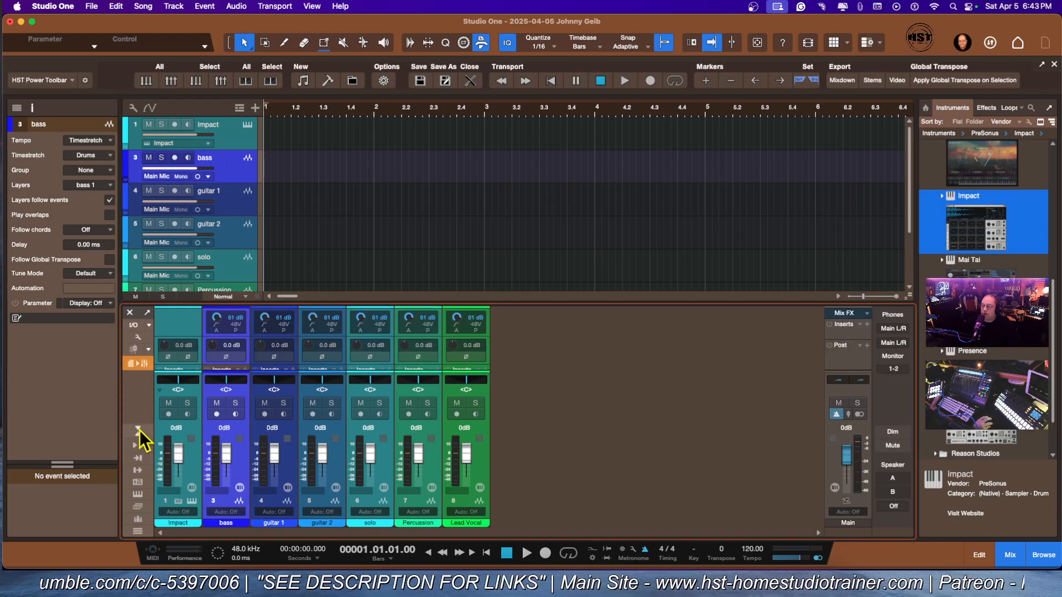
{"action": "mouse_move", "coordinate": [542, 312]}
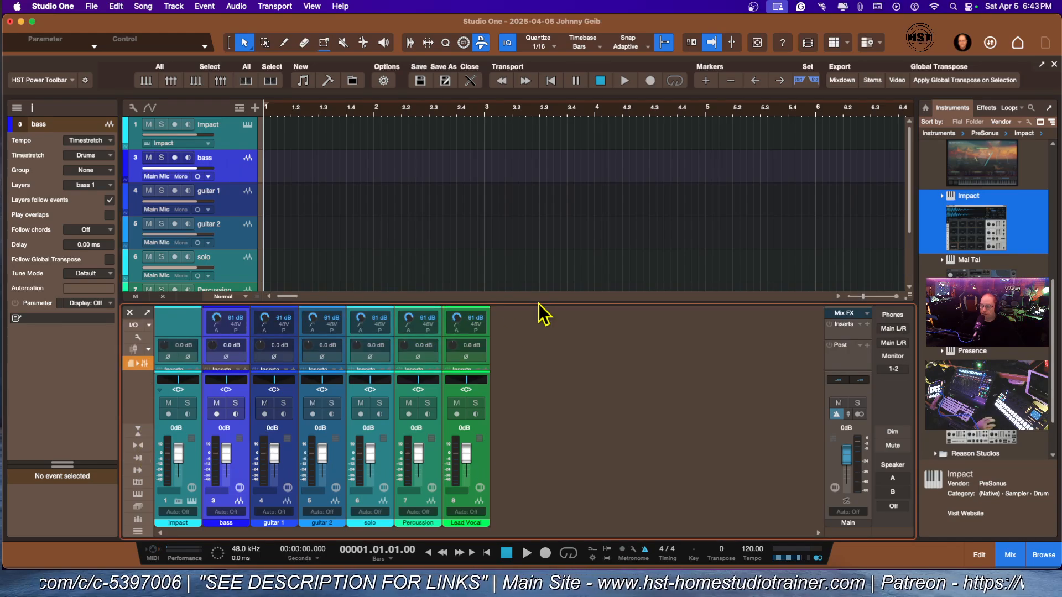
{"action": "mouse_move", "coordinate": [762, 57]}
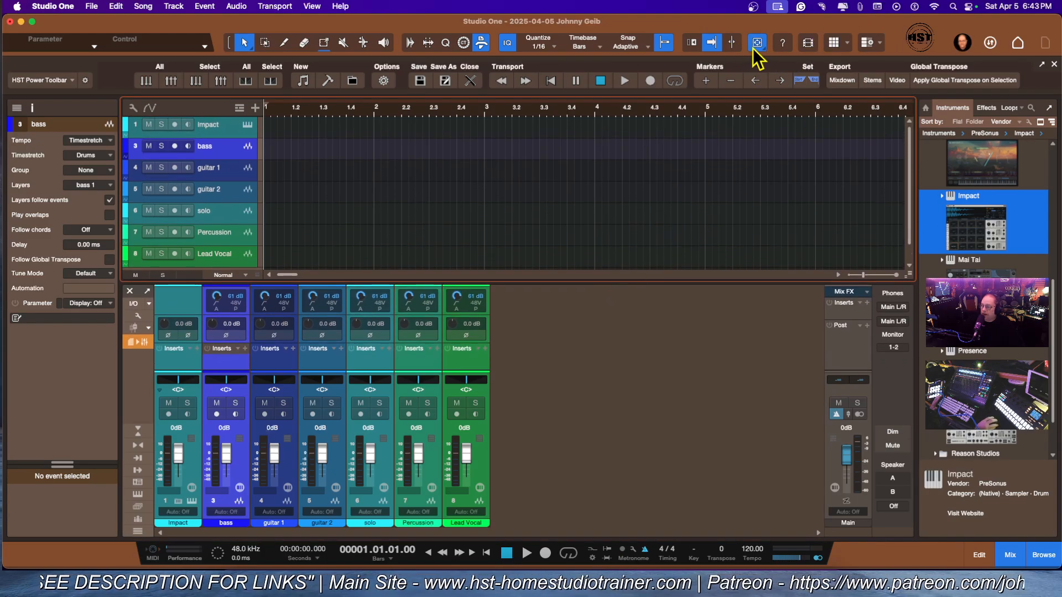
{"action": "mouse_move", "coordinate": [757, 42]}
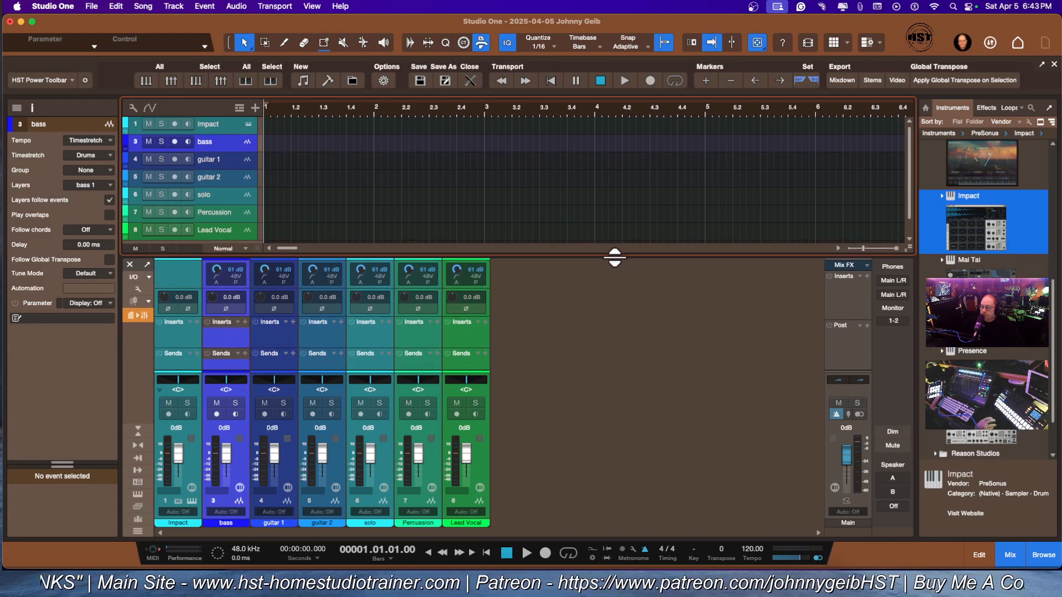
{"action": "mouse_move", "coordinate": [565, 403]}
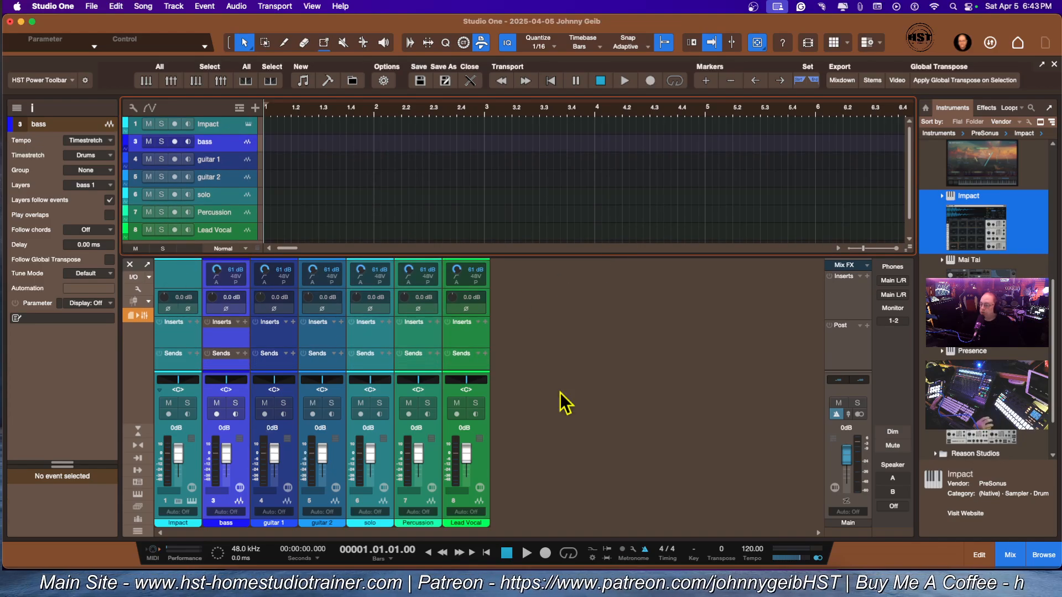
{"action": "mouse_move", "coordinate": [793, 436]}
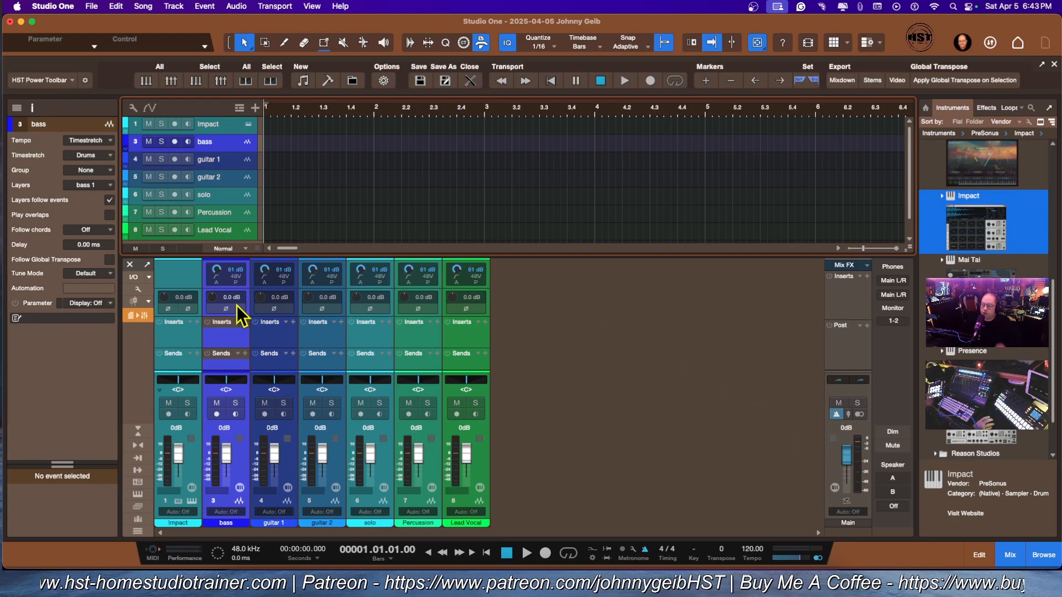
{"action": "mouse_move", "coordinate": [325, 352]}
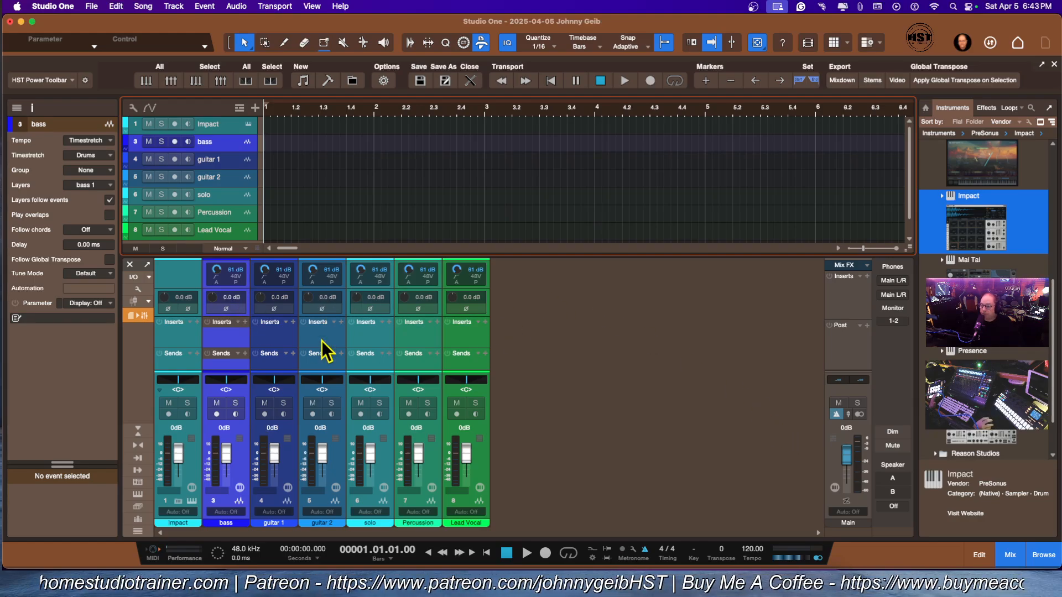
{"action": "mouse_move", "coordinate": [227, 156]}
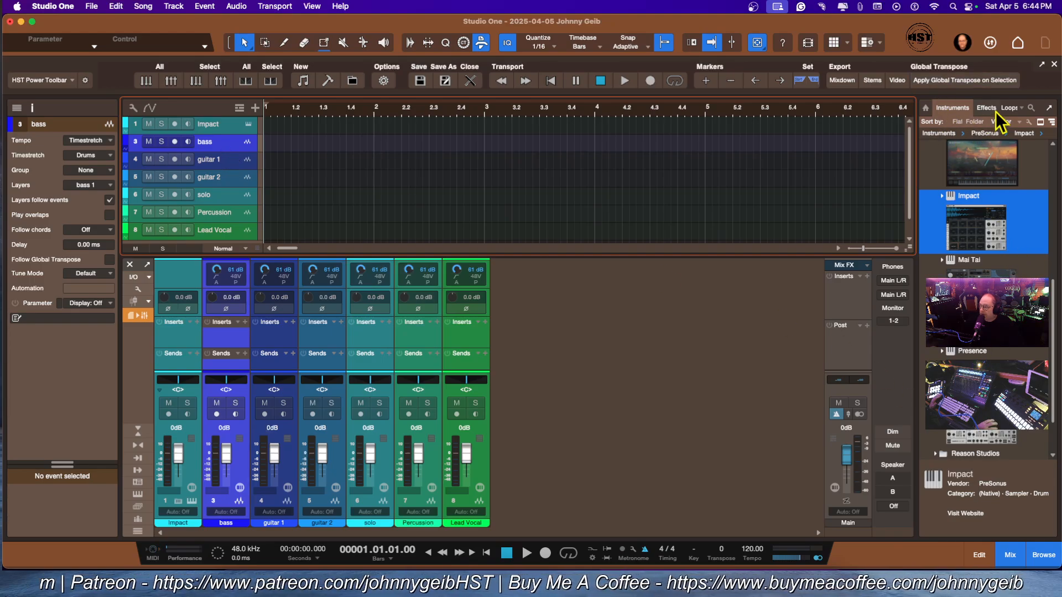
Load Ampire's Bass Guitar preset on the bass channel and close the plug-in.
{"action": "left_click", "coordinate": [986, 108]}
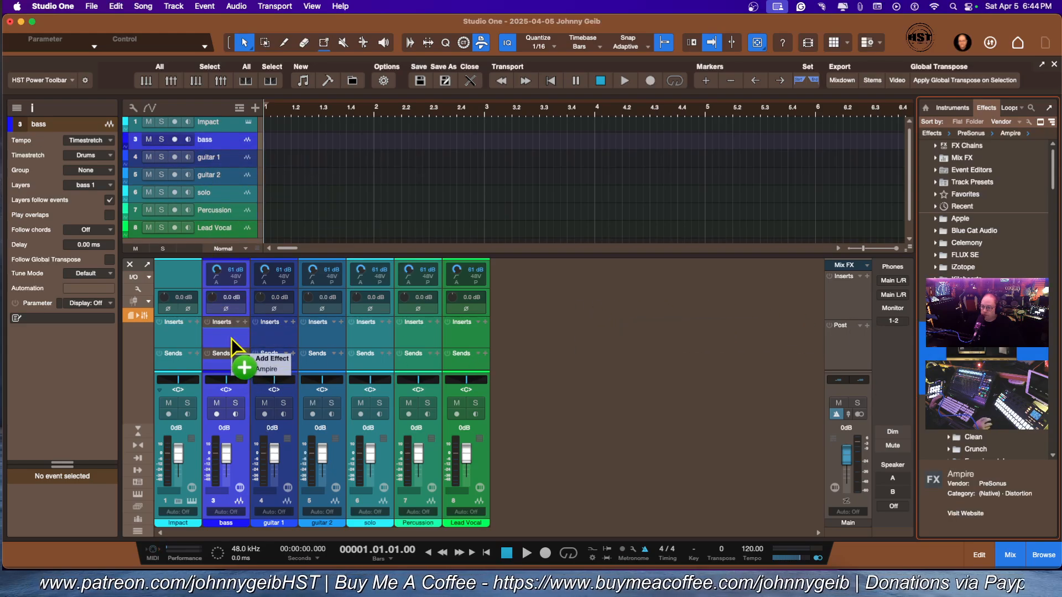
{"action": "left_click", "coordinate": [244, 368]}
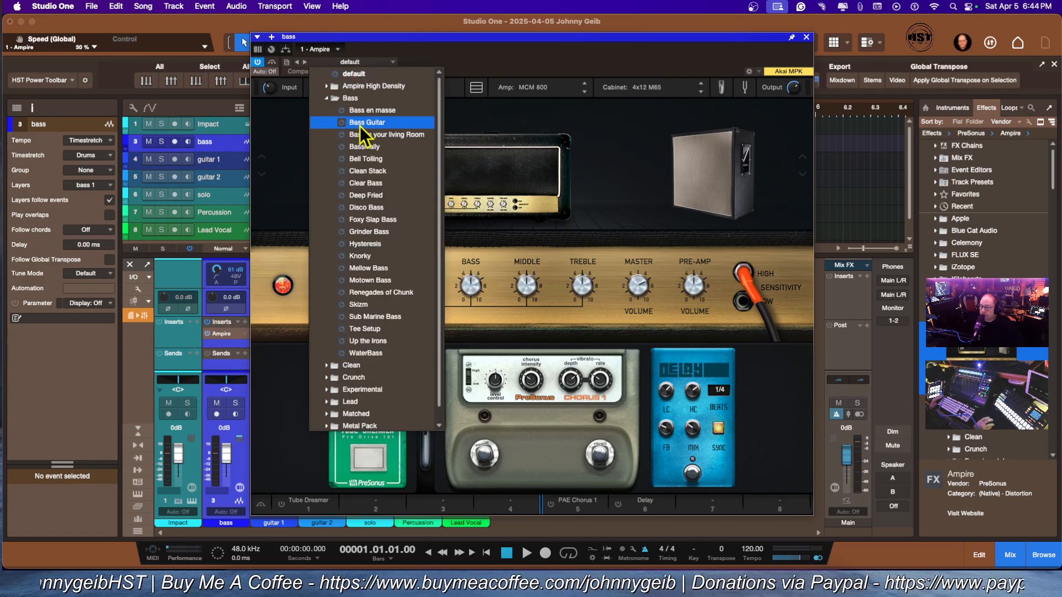
{"action": "left_click", "coordinate": [368, 122]}
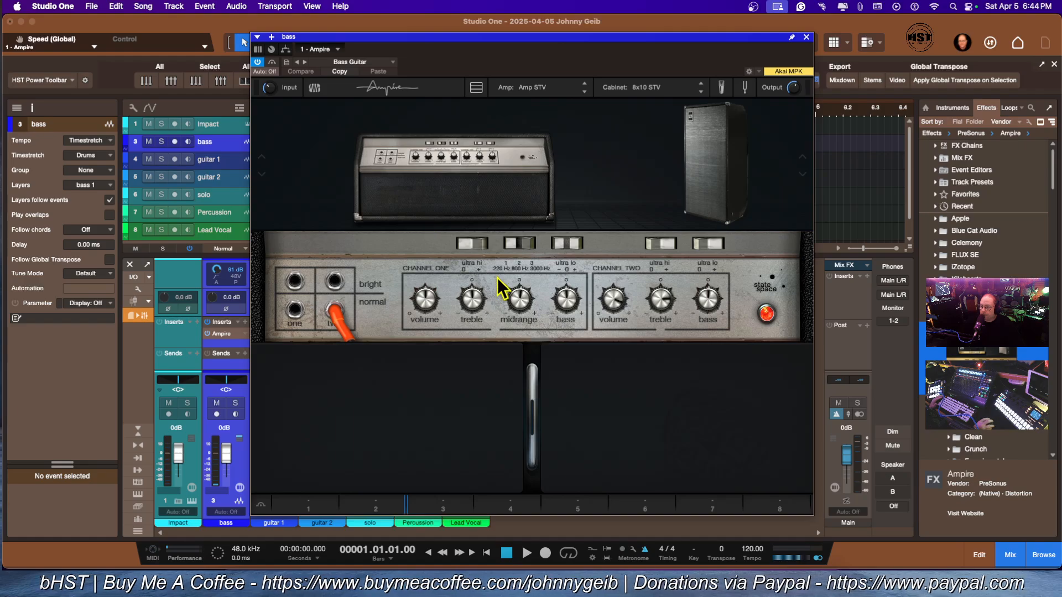
{"action": "left_click", "coordinate": [805, 36]}
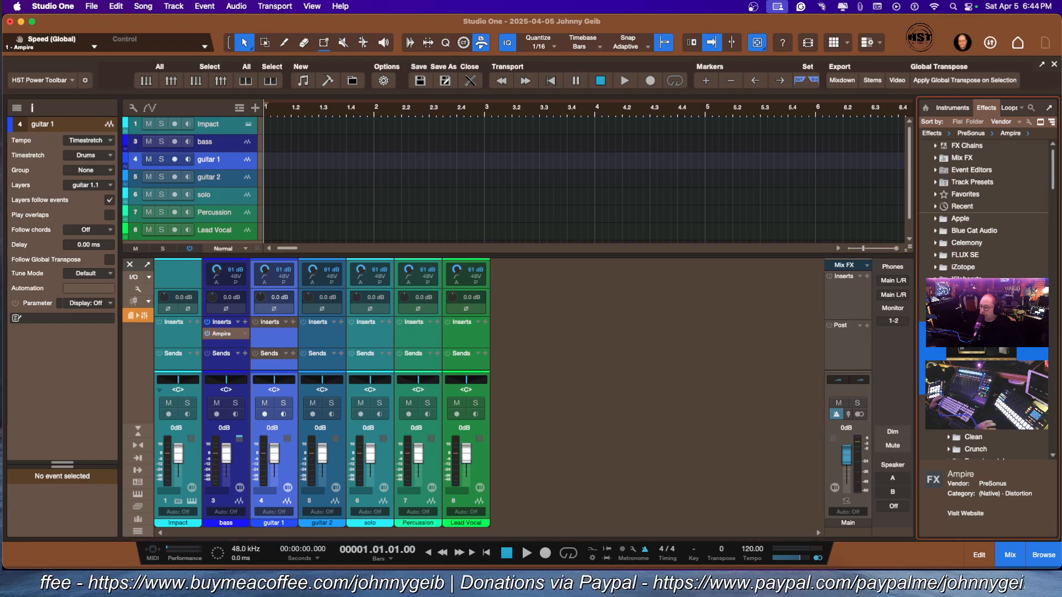
Give guitar 1 Ampire with Balanced Orbit Clean preset, and add Ampire to guitar 2.
{"action": "left_click", "coordinate": [226, 332]}
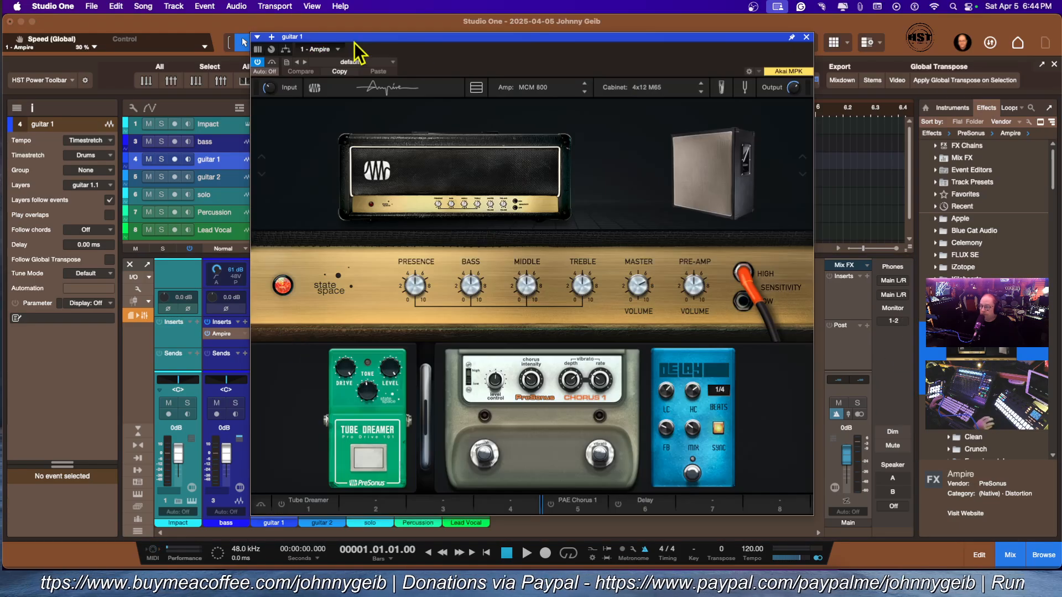
{"action": "left_click", "coordinate": [350, 61]}
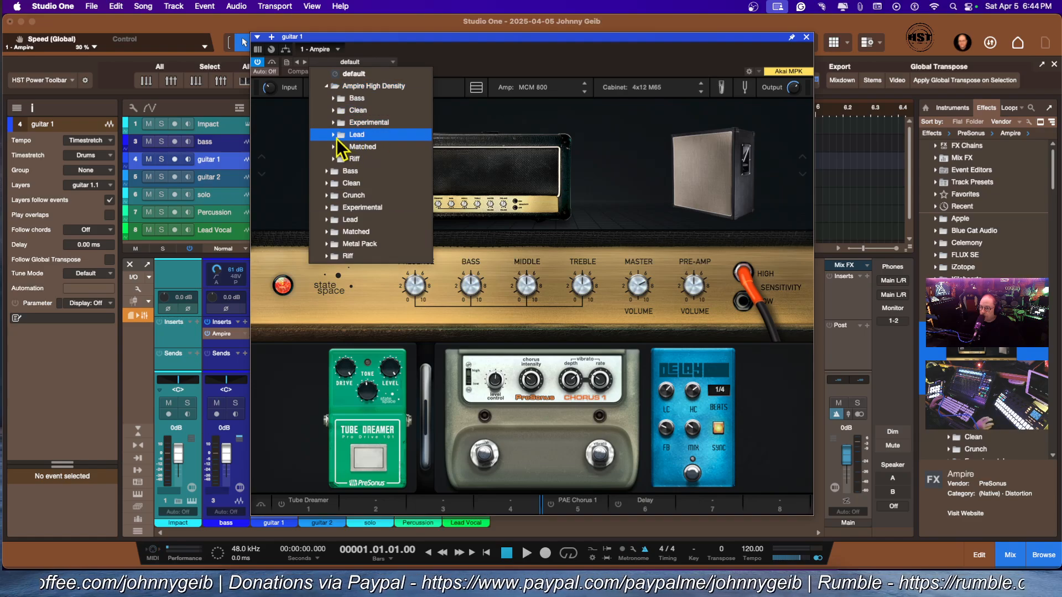
{"action": "mouse_move", "coordinate": [339, 159]}
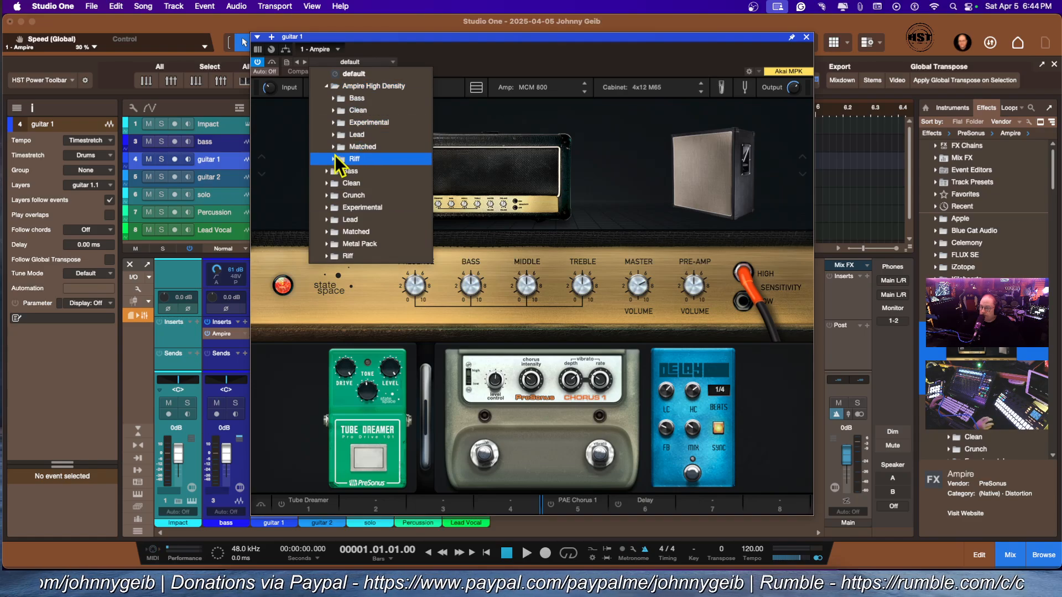
{"action": "left_click", "coordinate": [357, 109]}
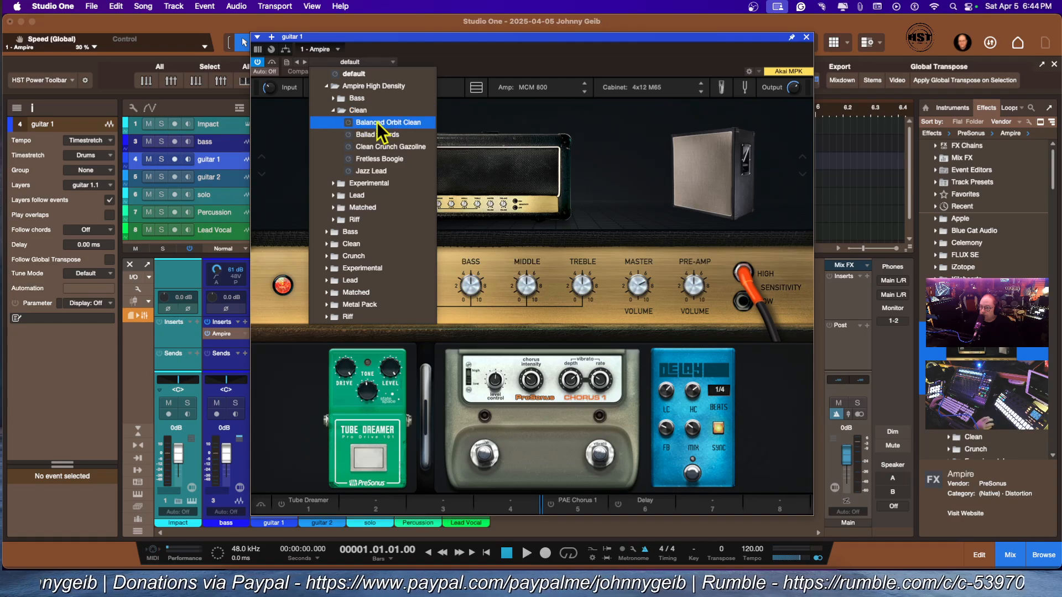
{"action": "left_click", "coordinate": [390, 123]}
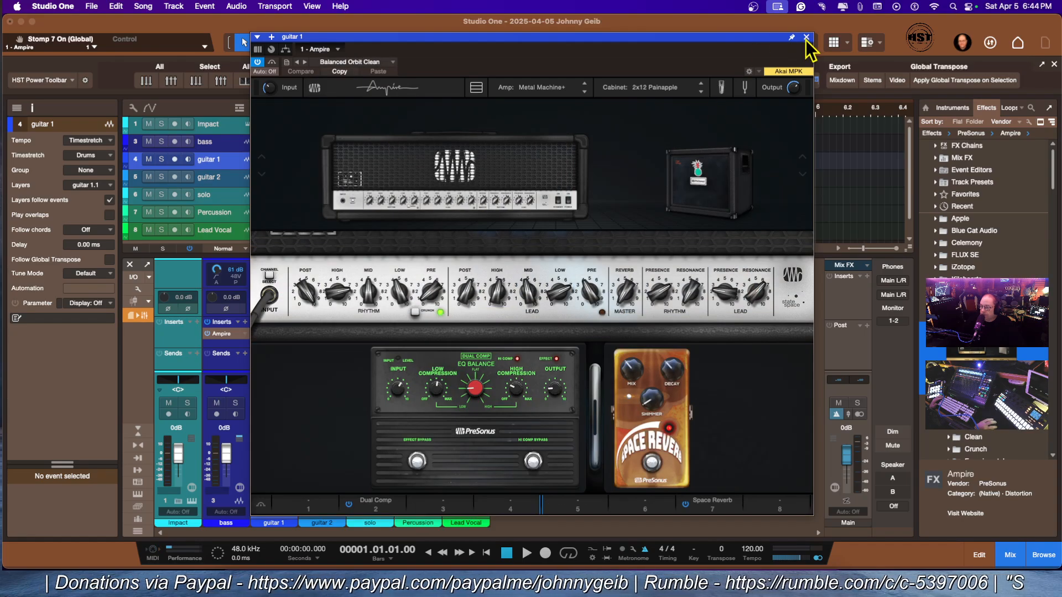
{"action": "left_click", "coordinate": [805, 37]}
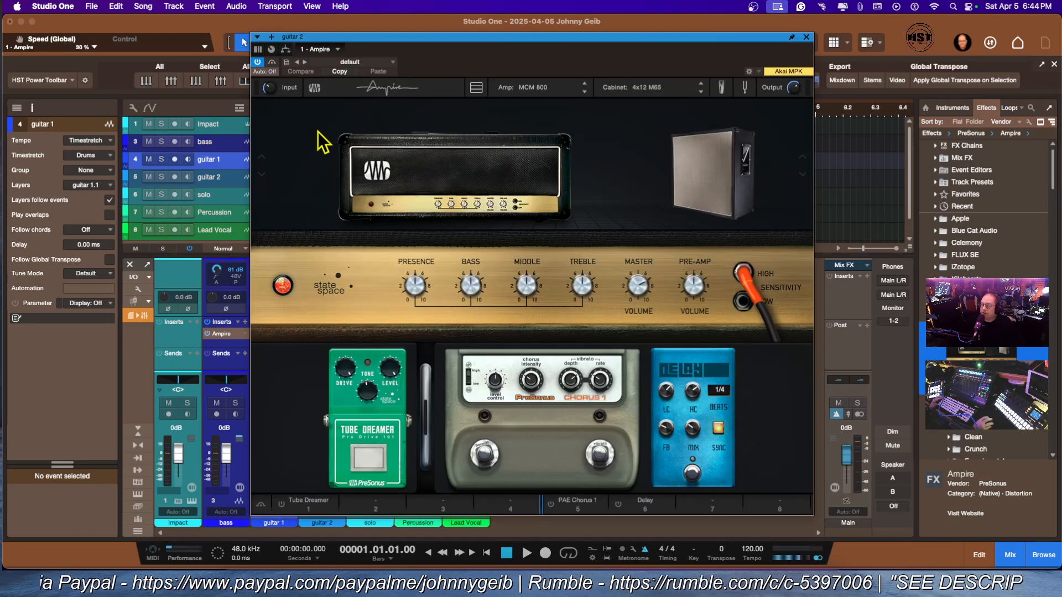
{"action": "left_click", "coordinate": [386, 61]}
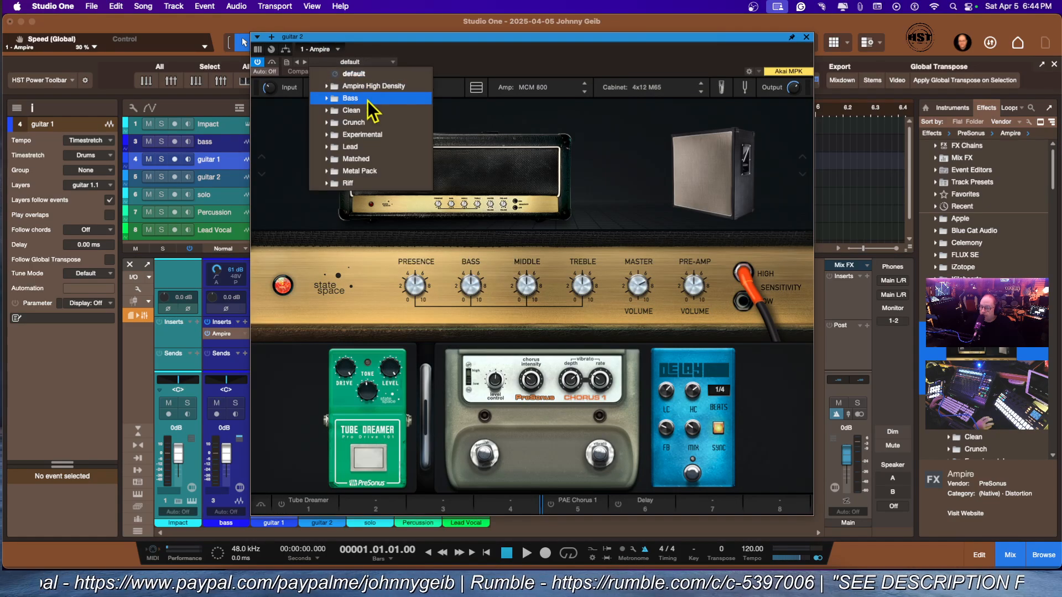
{"action": "left_click", "coordinate": [352, 123]}
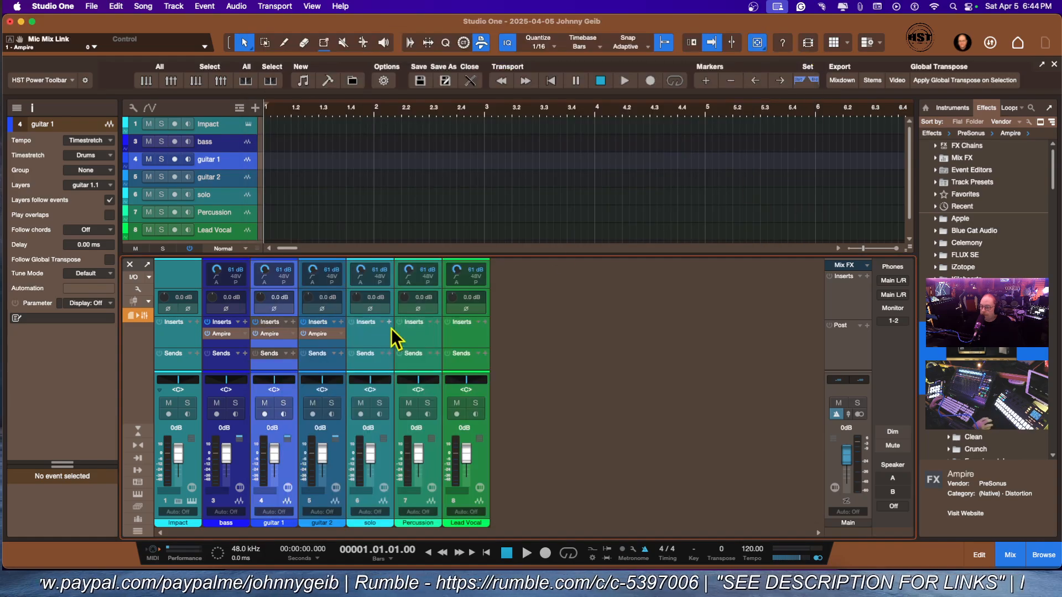
{"action": "mouse_move", "coordinate": [376, 470]}
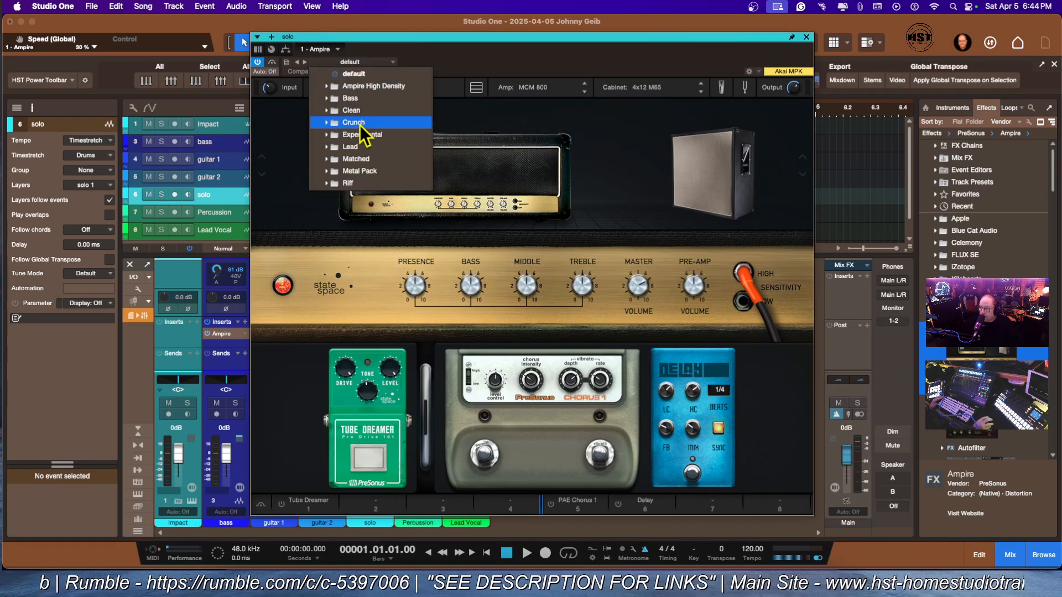
{"action": "mouse_move", "coordinate": [359, 163]}
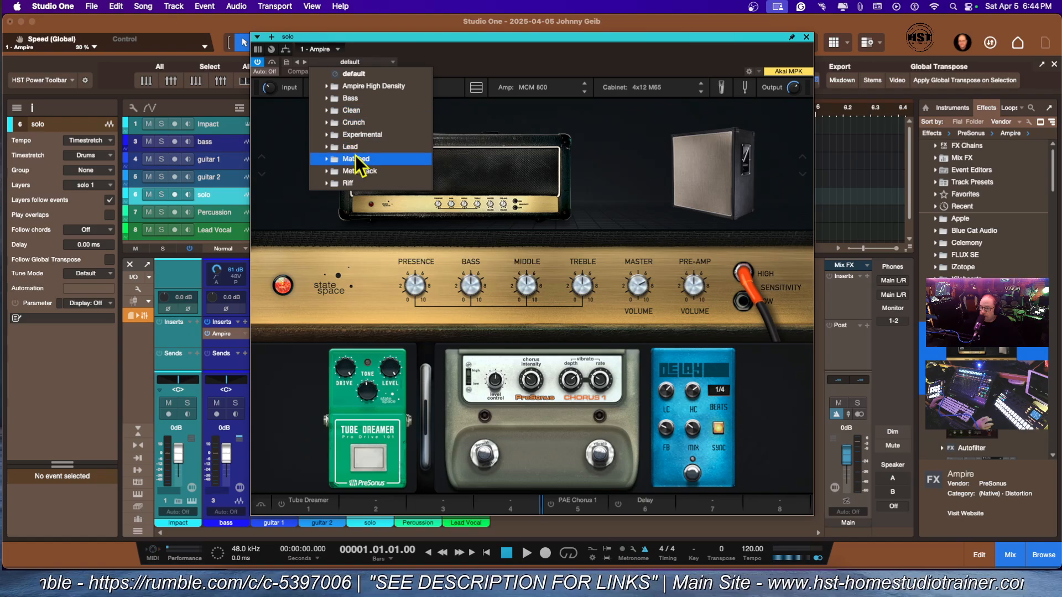
Load the Active Drop preset from Ampire's Lead folder on the solo channel.
{"action": "left_click", "coordinate": [350, 146]}
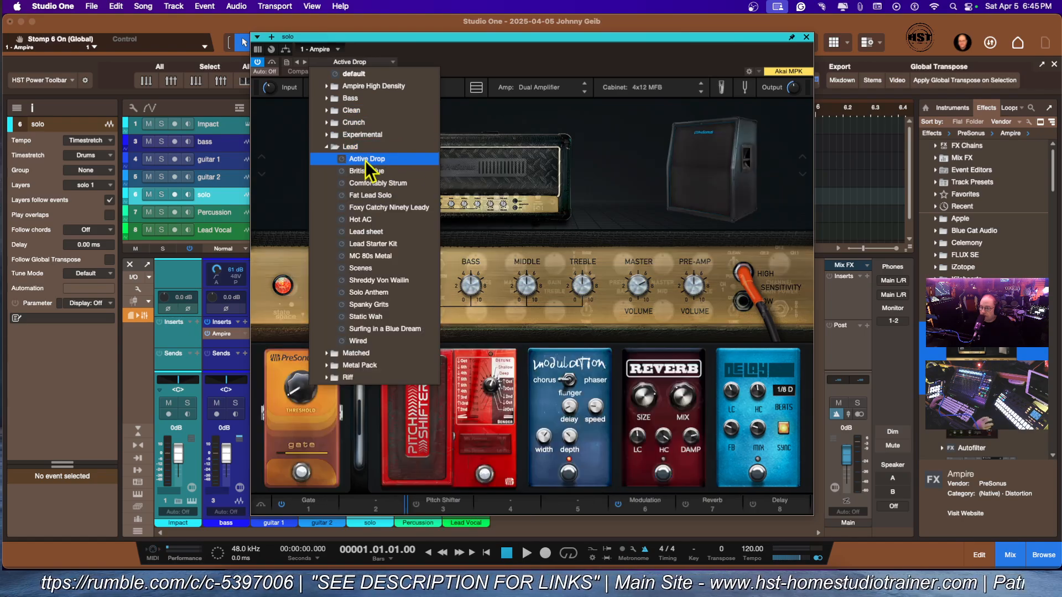
{"action": "left_click", "coordinate": [805, 37]}
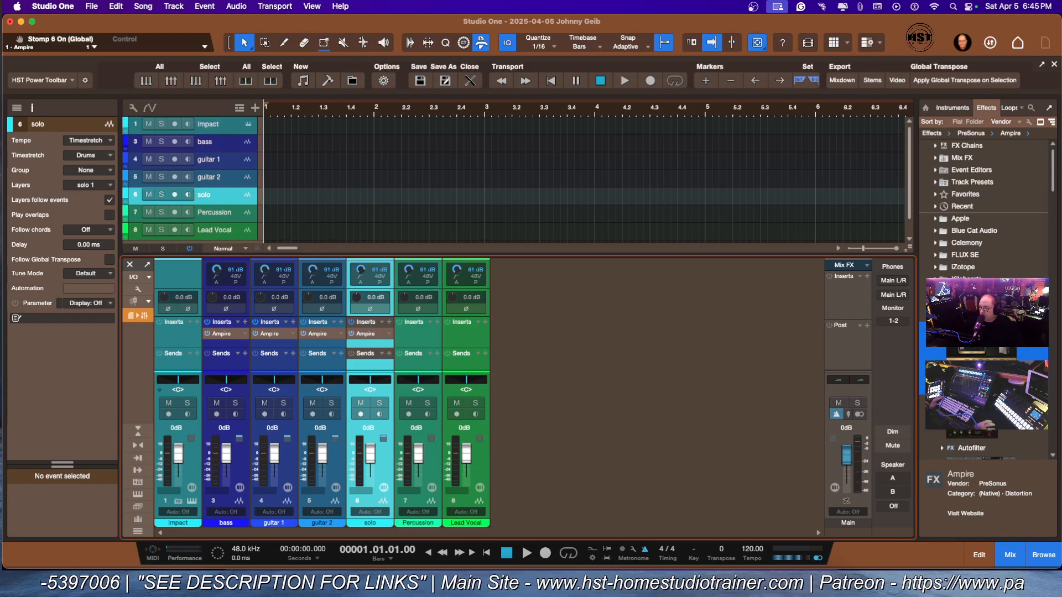
Scroll the effects list down to Open AIR and expand its preset folders.
{"action": "scroll", "scroll_direction": "down", "scroll_amount": 3}
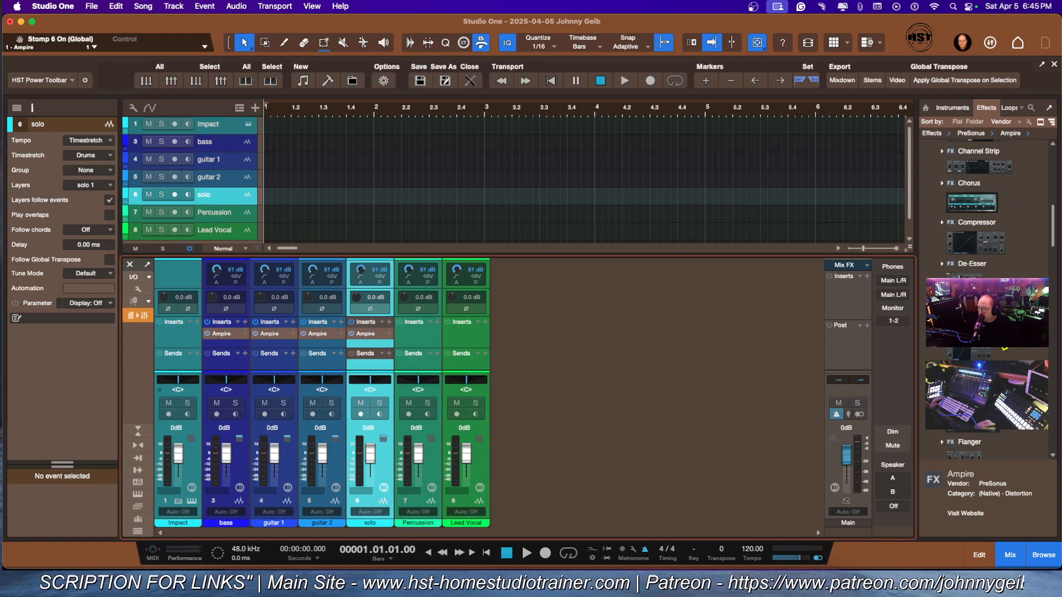
{"action": "scroll", "scroll_direction": "down", "scroll_amount": 3}
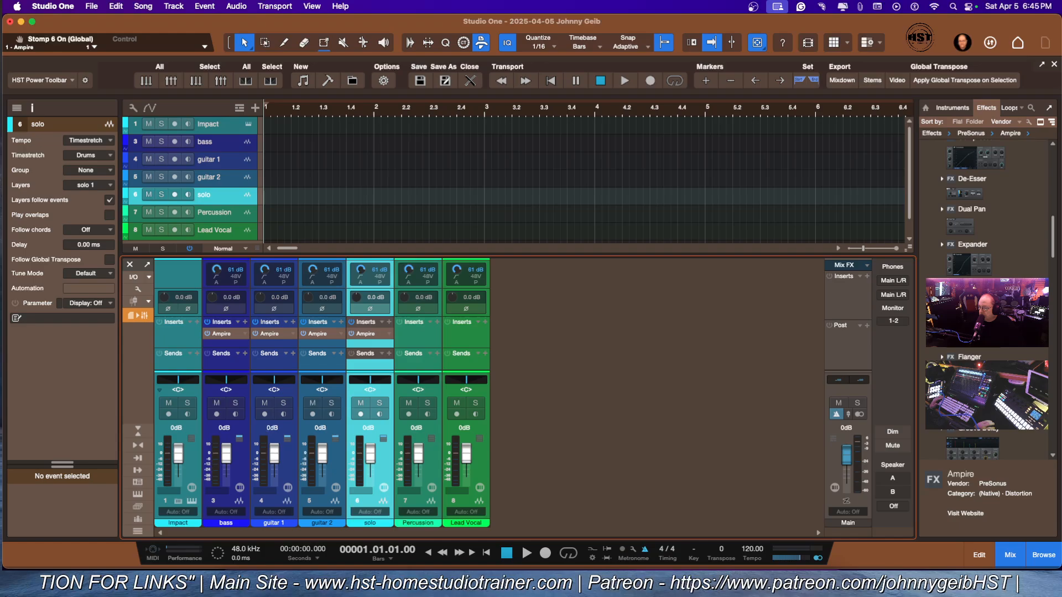
{"action": "scroll", "scroll_direction": "down", "scroll_amount": 3}
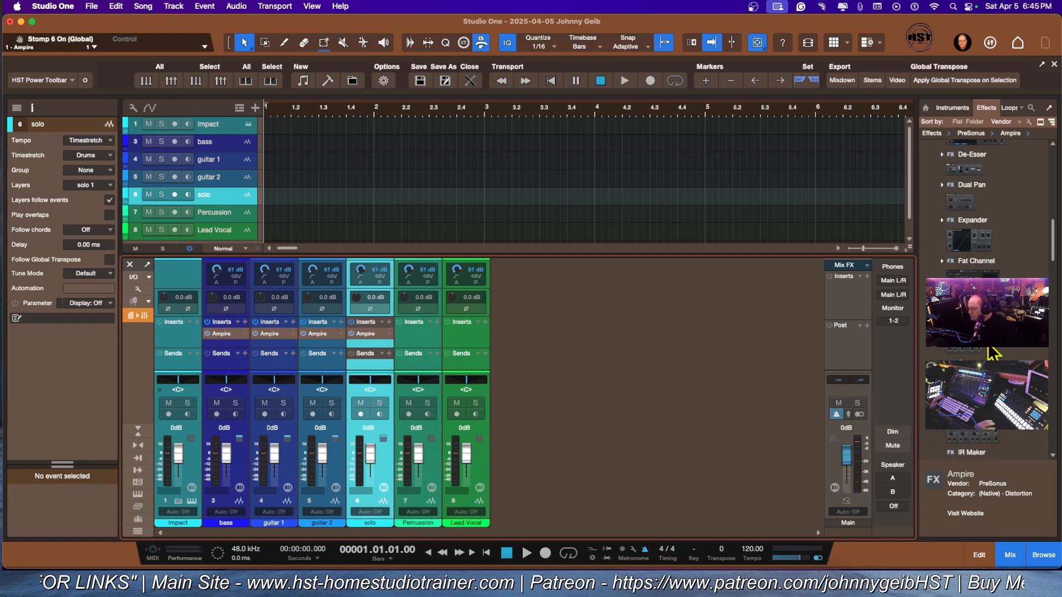
{"action": "scroll", "scroll_direction": "down", "scroll_amount": 3}
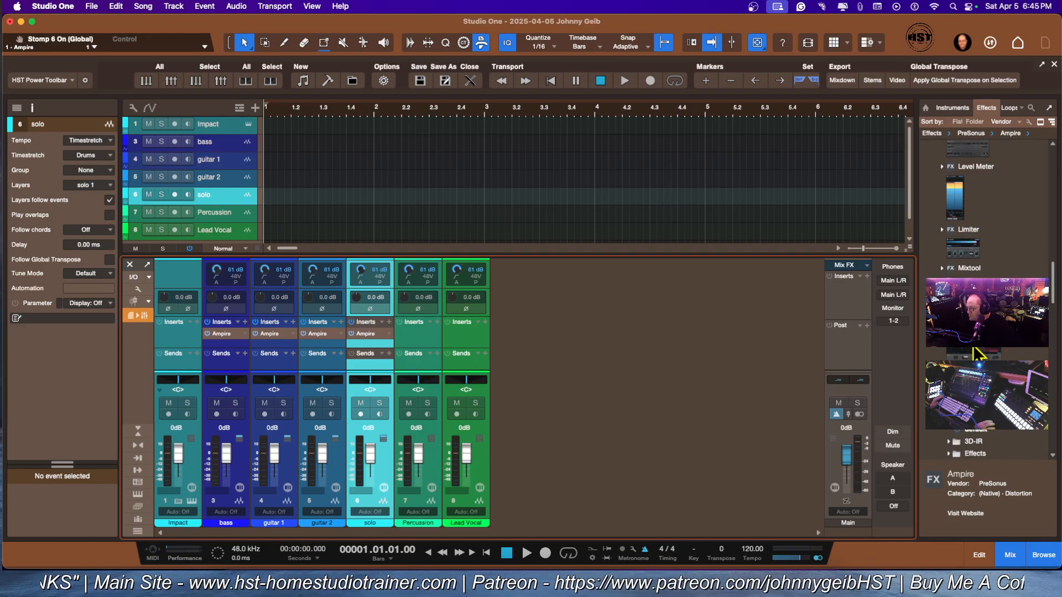
{"action": "left_click", "coordinate": [943, 149]}
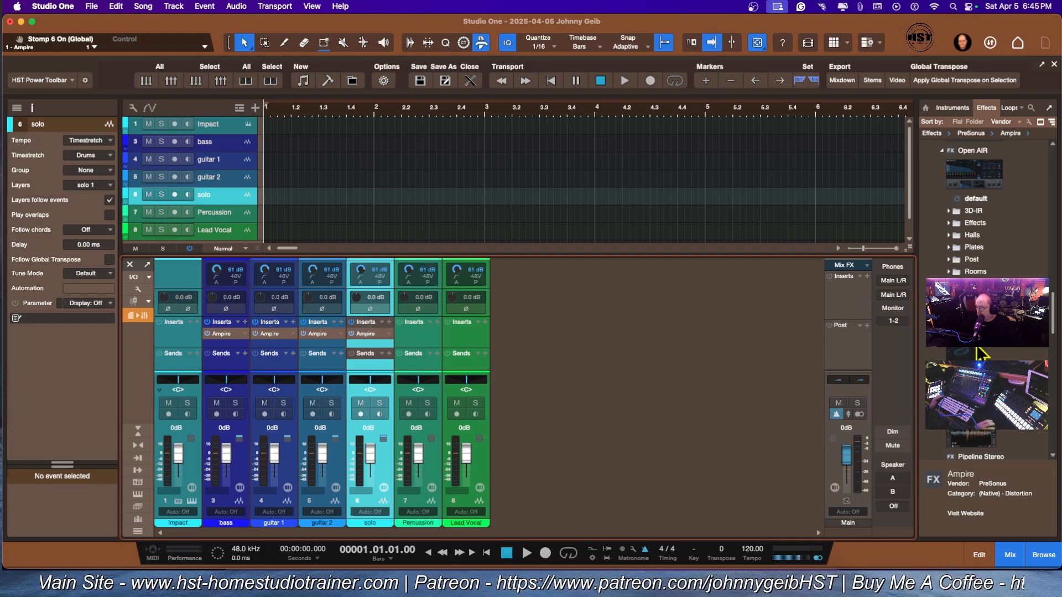
{"action": "scroll", "scroll_direction": "down", "scroll_amount": 3}
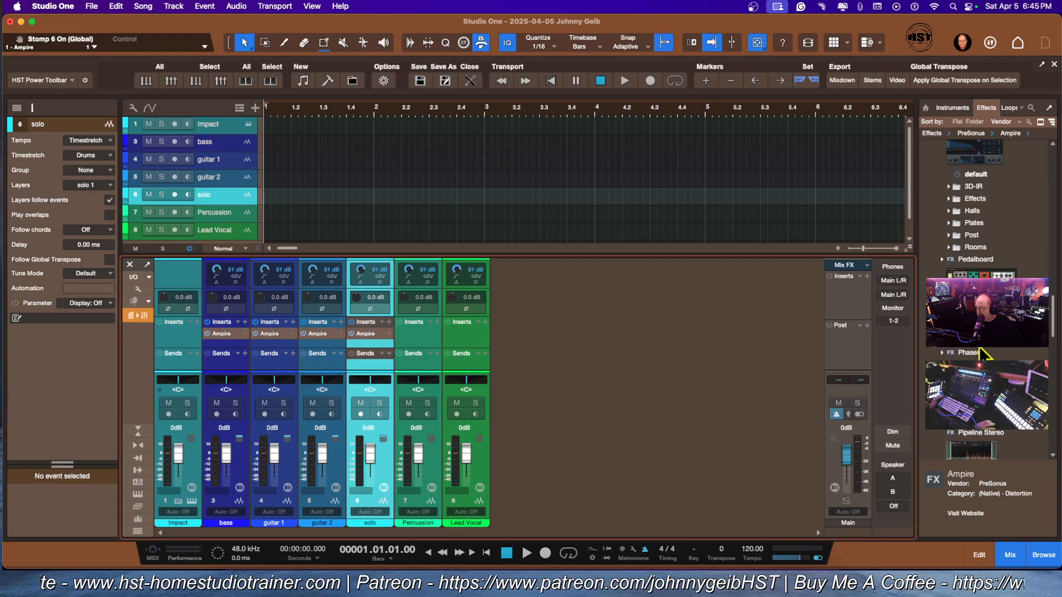
{"action": "scroll", "scroll_direction": "down", "scroll_amount": 3}
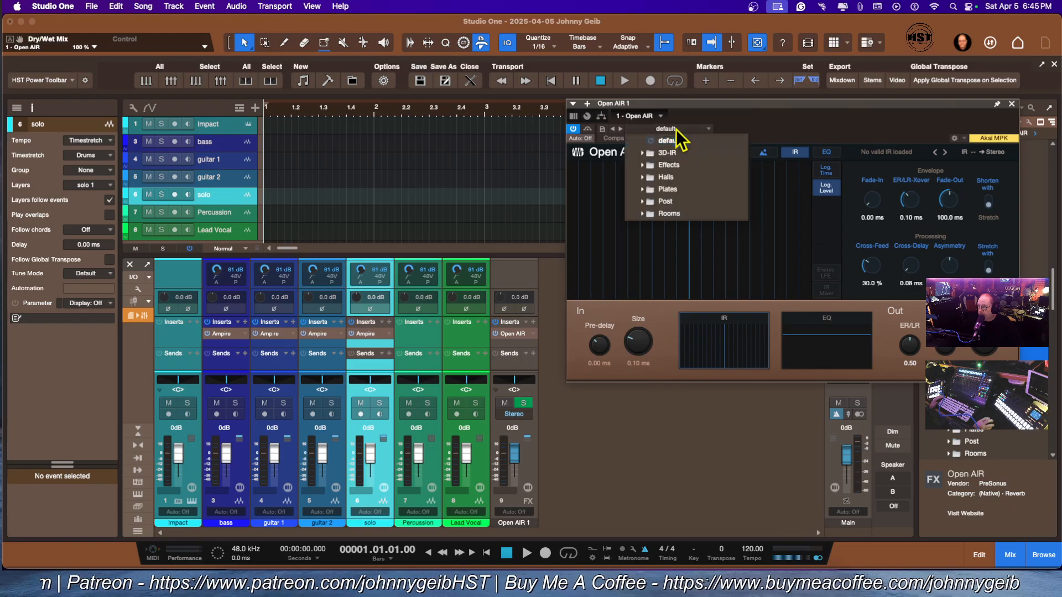
{"action": "mouse_move", "coordinate": [667, 190]}
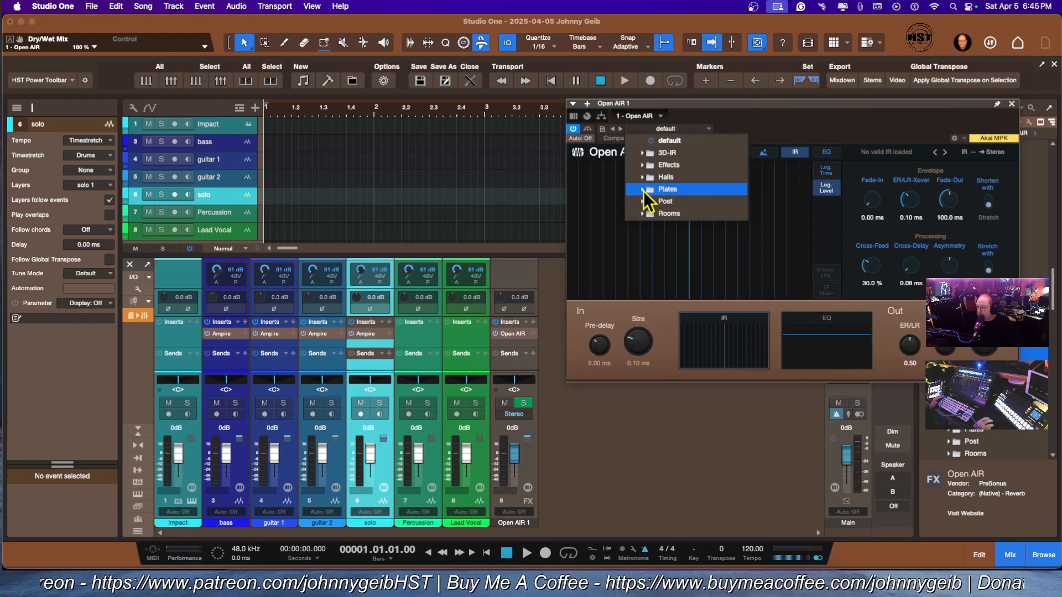
Load the Rooms > Chamber > Alive Chamber preset into the Open AIR reverb.
{"action": "left_click", "coordinate": [669, 214]}
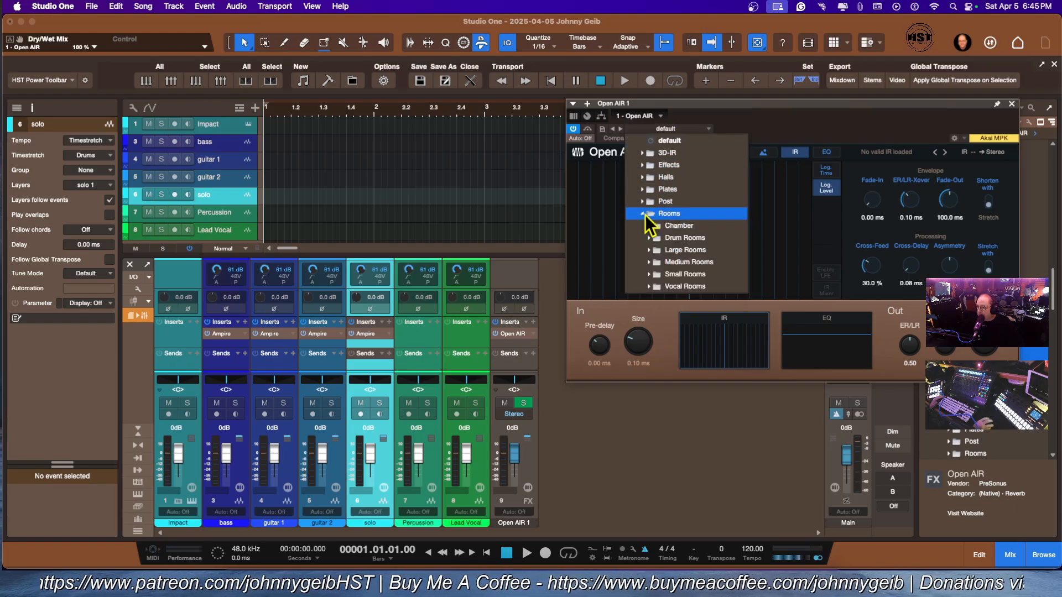
{"action": "left_click", "coordinate": [679, 226]}
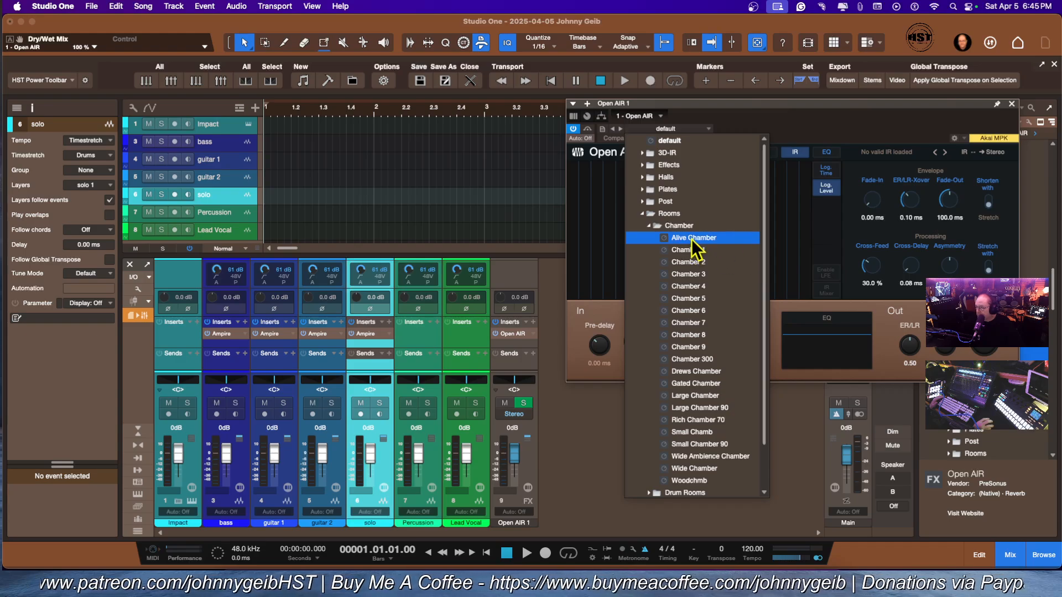
{"action": "left_click", "coordinate": [692, 238]}
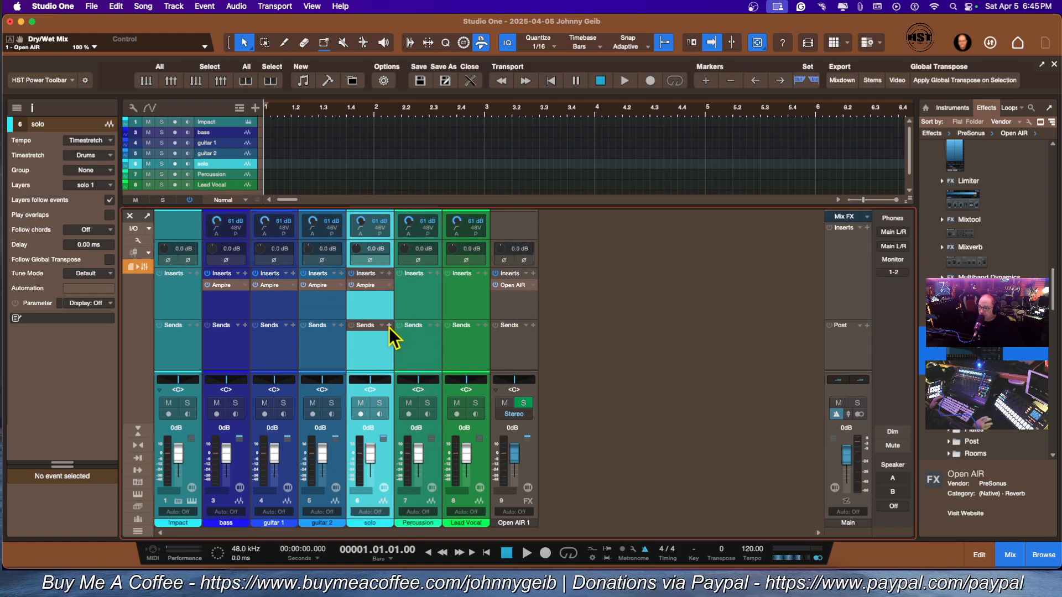
Add an Open AIR 1 send to the solo channel and open the reverb it feeds.
{"action": "left_click", "coordinate": [385, 325]}
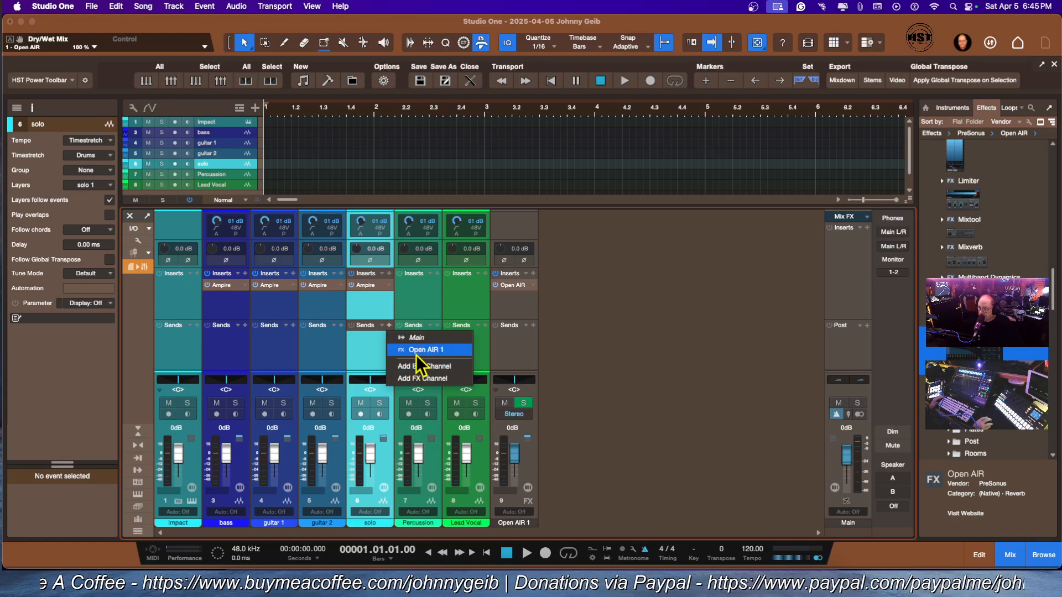
{"action": "left_click", "coordinate": [425, 349]}
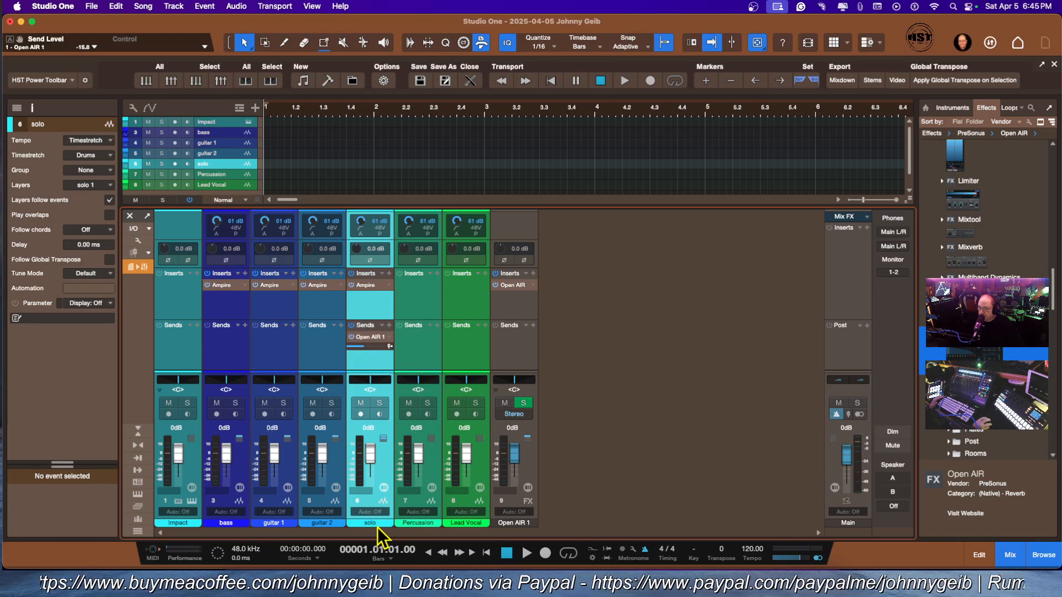
{"action": "mouse_move", "coordinate": [406, 304]}
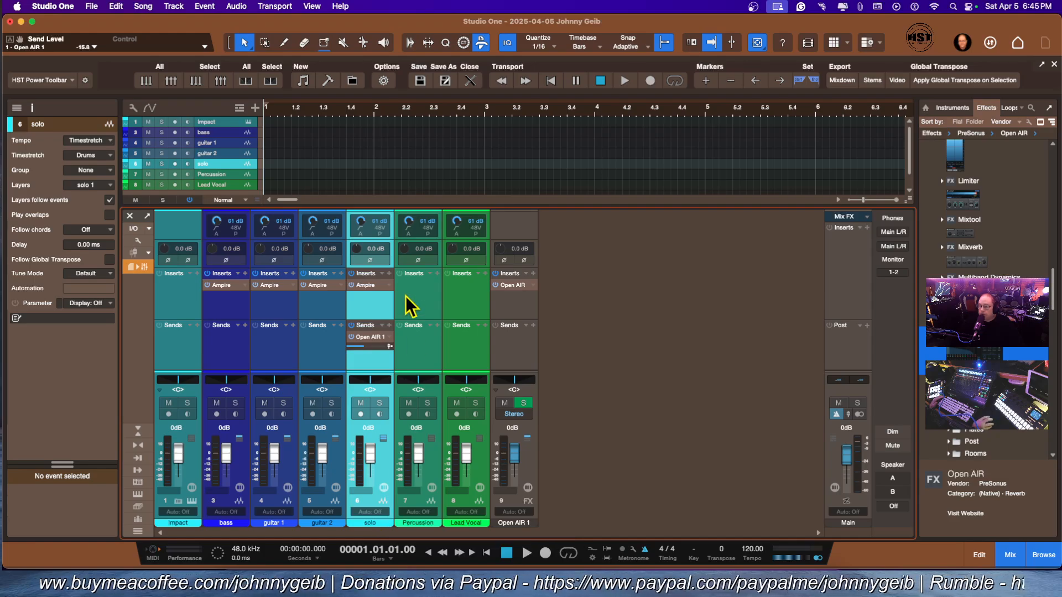
{"action": "mouse_move", "coordinate": [380, 346]}
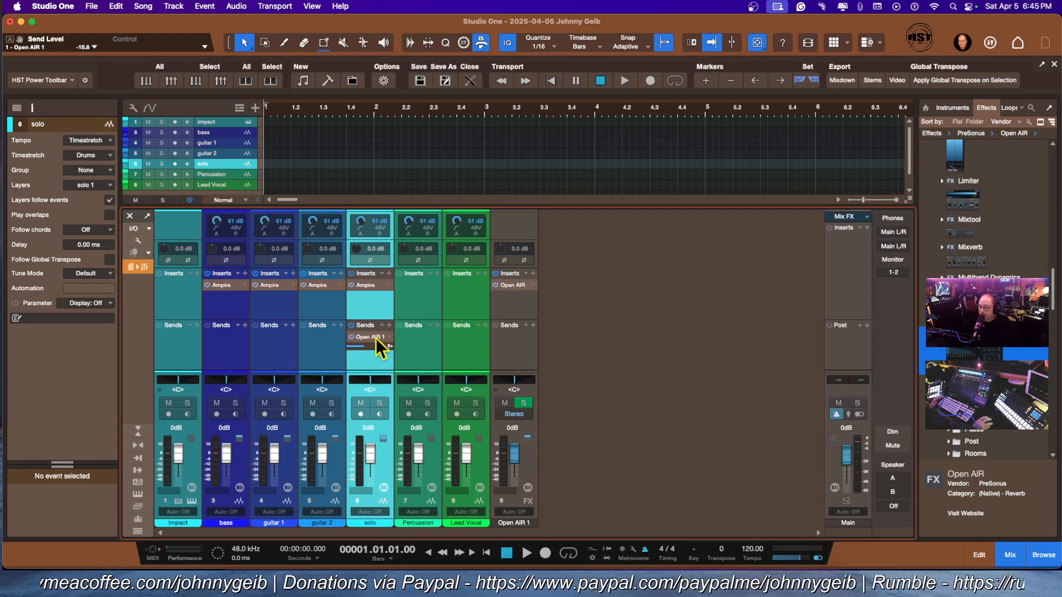
{"action": "double_click", "coordinate": [368, 338]}
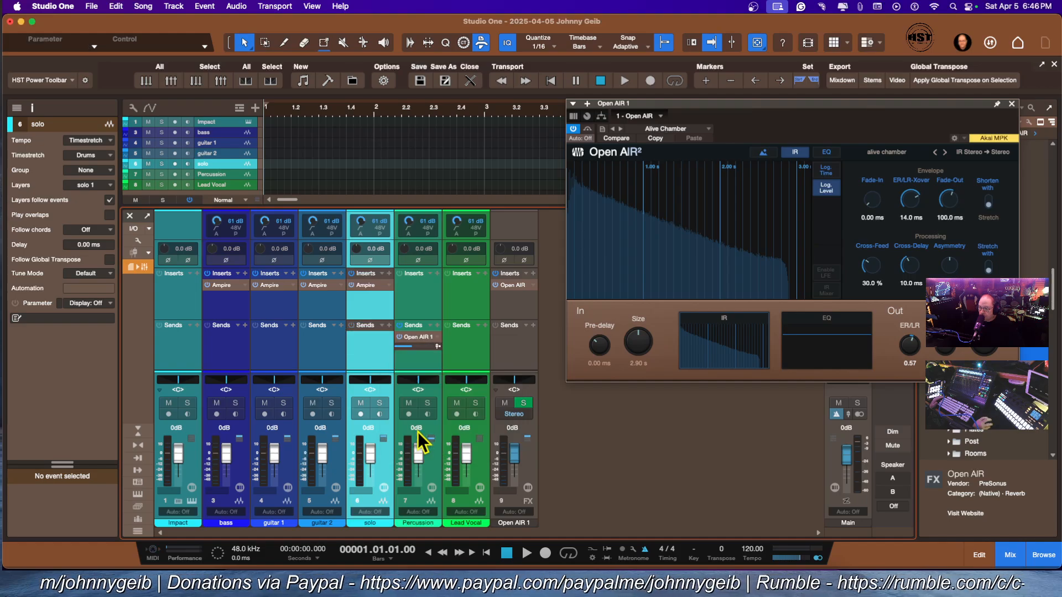
{"action": "mouse_move", "coordinate": [511, 406]}
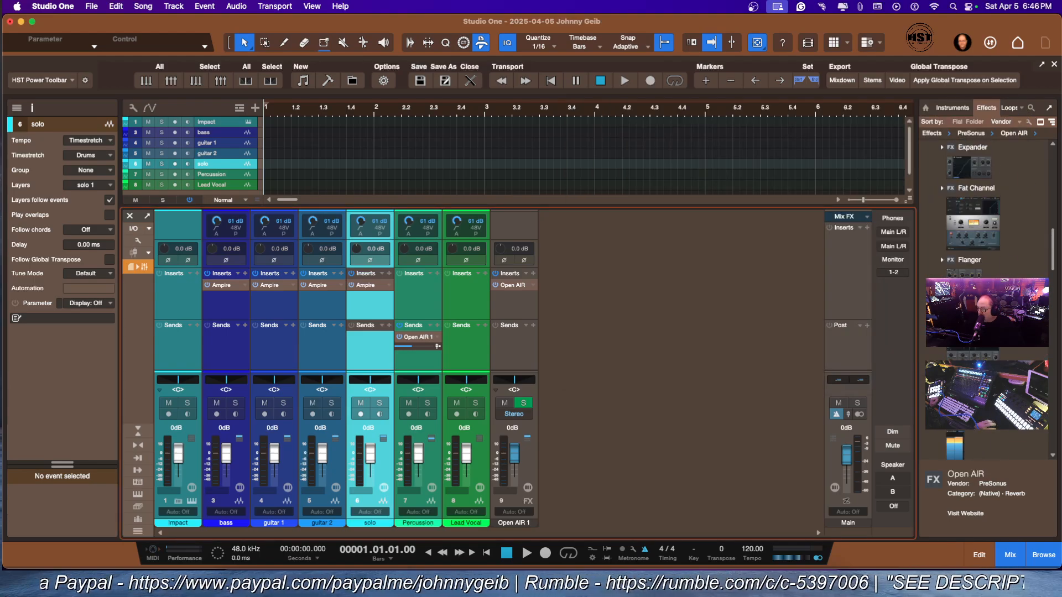
Scroll down the mixer toward the Percussion channel's sends.
{"action": "scroll", "scroll_direction": "down", "scroll_amount": 3}
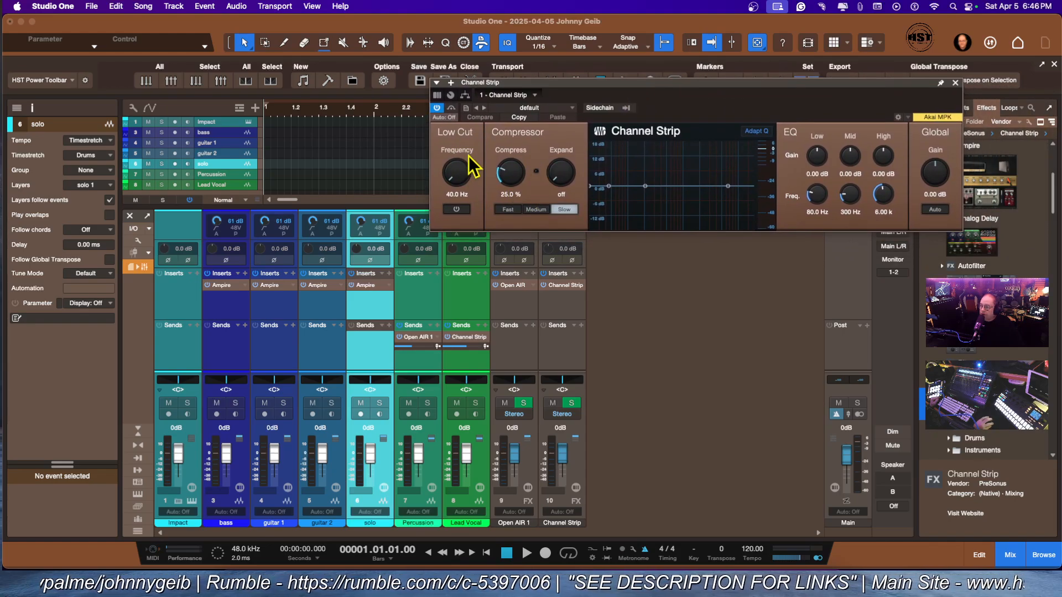
{"action": "mouse_move", "coordinate": [558, 179]}
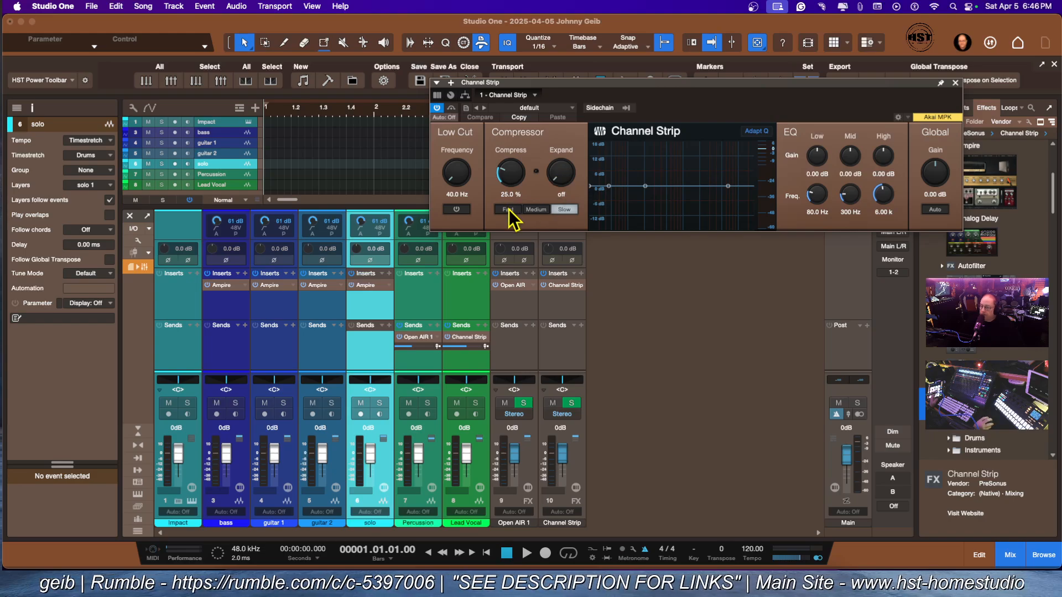
Load the Male Vocal 1 vocal preset on the Channel Strip channel, then close its editor.
{"action": "left_click", "coordinate": [549, 108]}
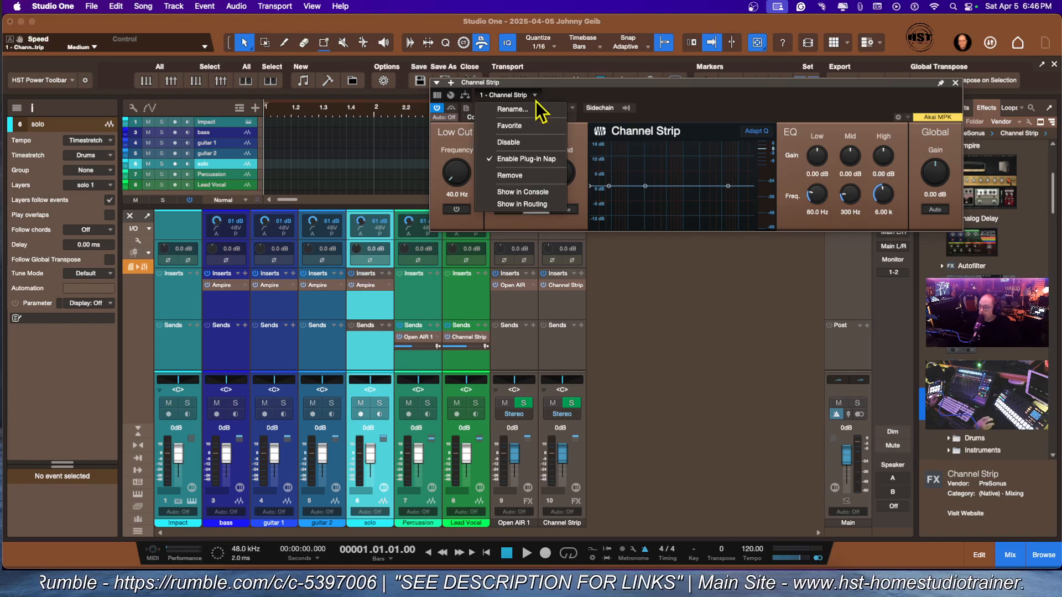
{"action": "mouse_move", "coordinate": [518, 126]}
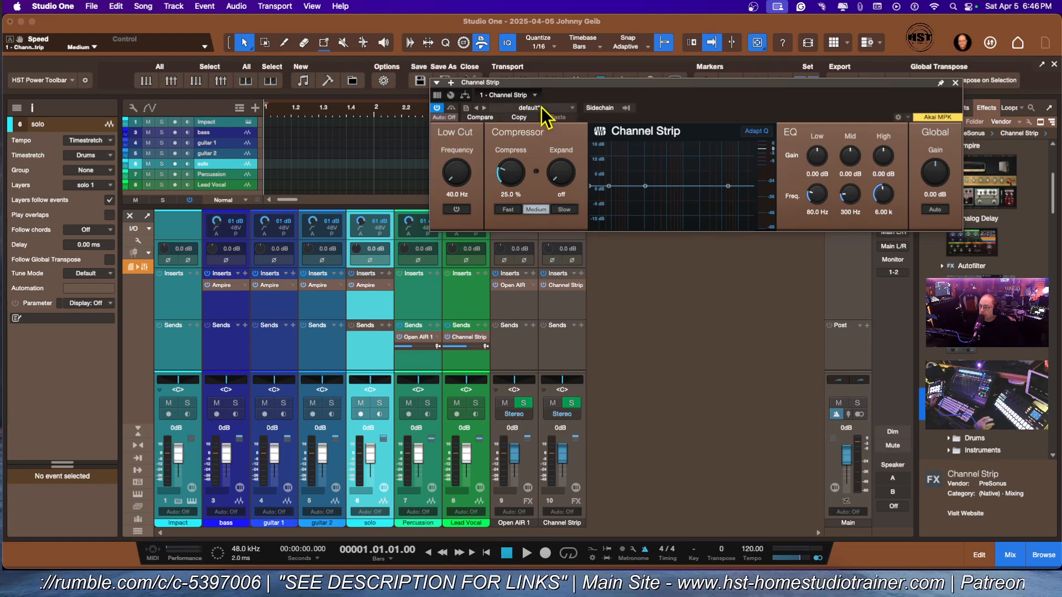
{"action": "left_click", "coordinate": [531, 108]}
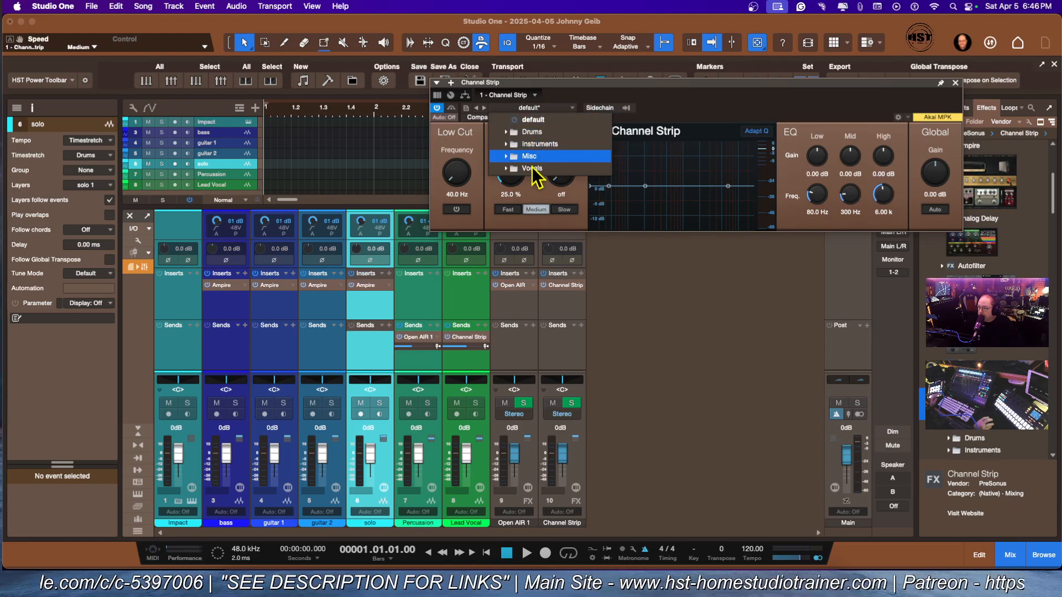
{"action": "left_click", "coordinate": [532, 168]}
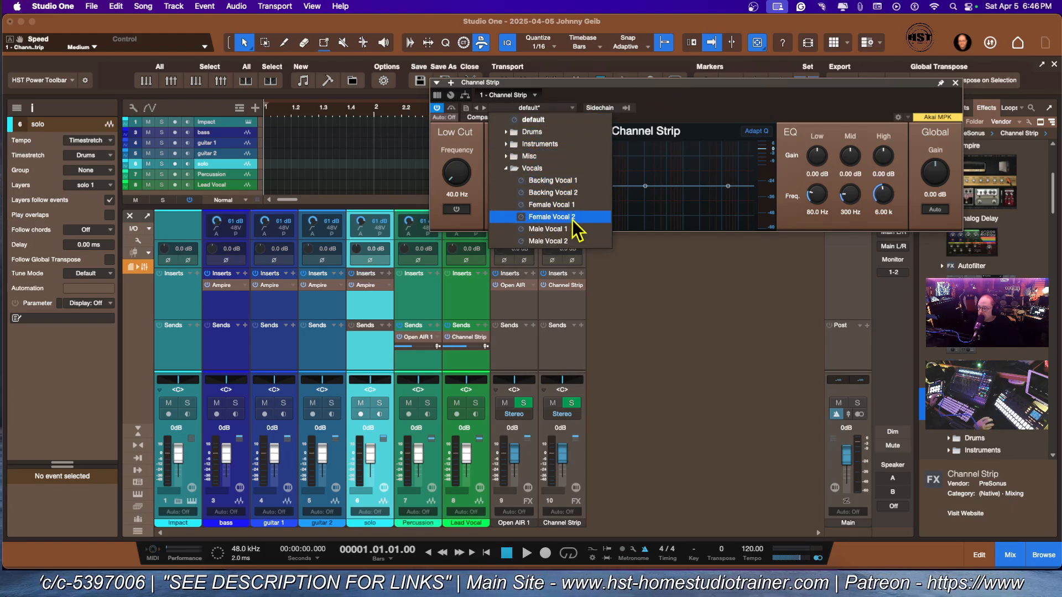
{"action": "left_click", "coordinate": [546, 228]}
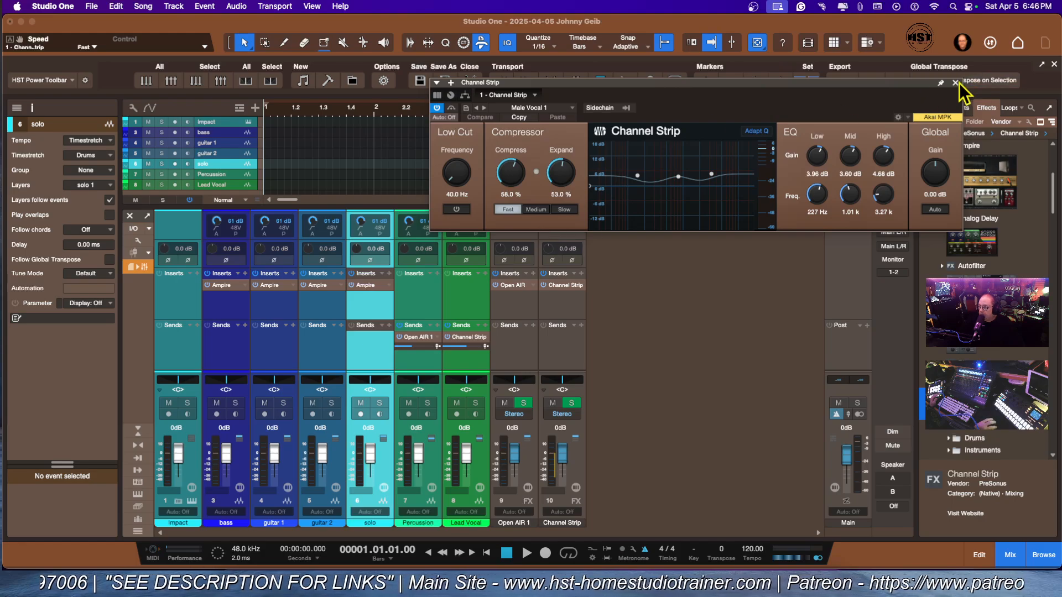
{"action": "left_click", "coordinate": [959, 88]}
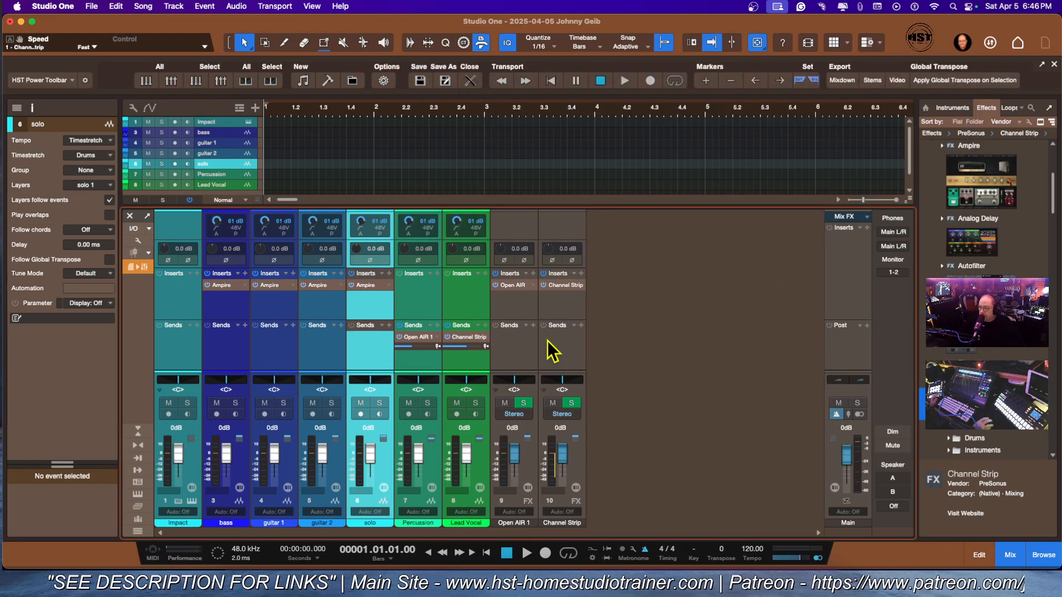
{"action": "mouse_move", "coordinate": [569, 359]}
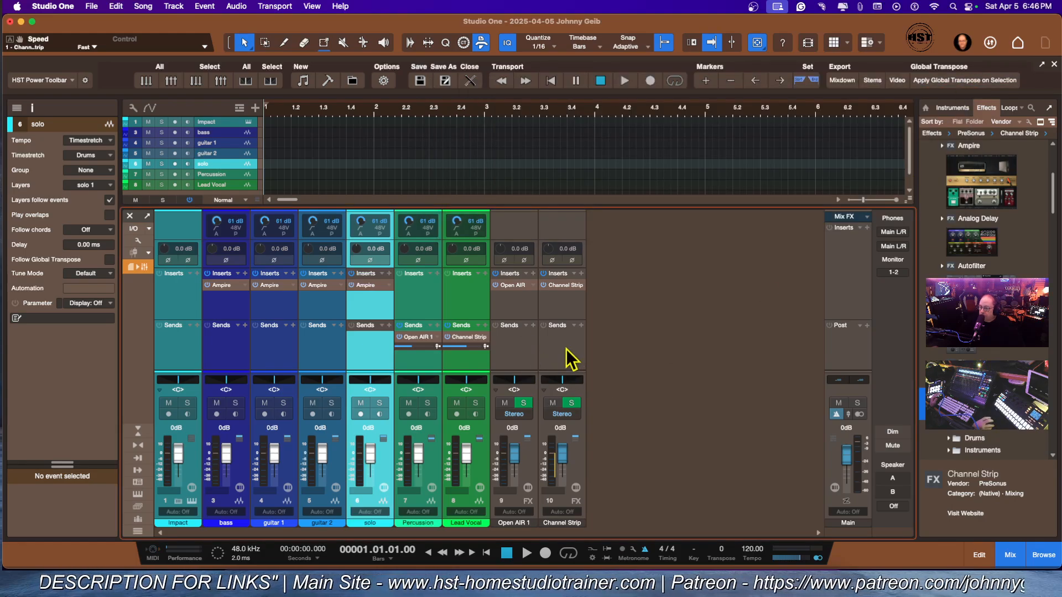
{"action": "mouse_move", "coordinate": [554, 349]}
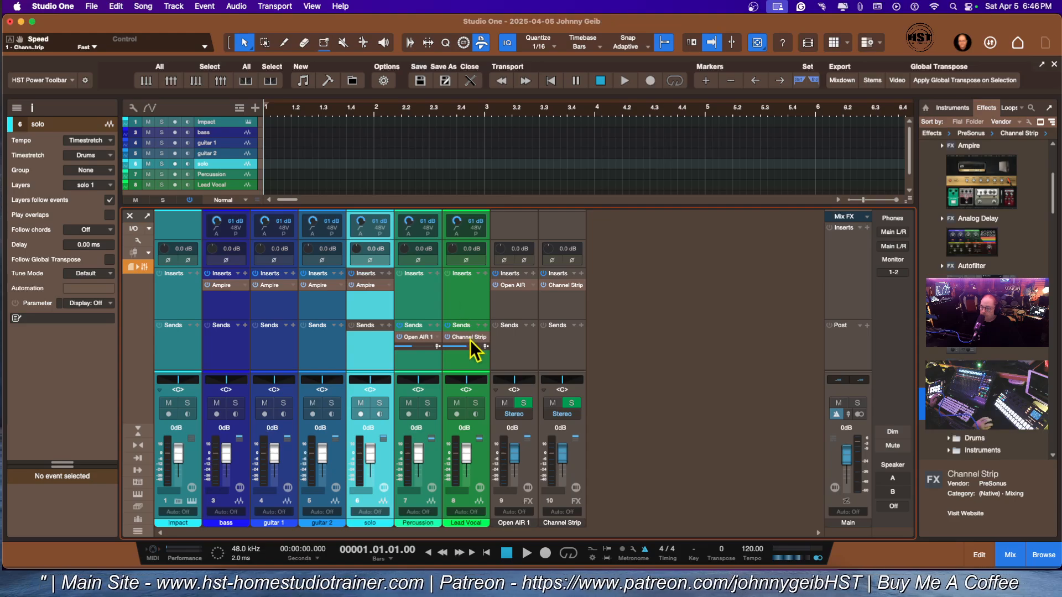
Move Channel Strip into Lead Vocal's inserts and close the Open AIR reverb editor.
{"action": "right_click", "coordinate": [465, 337]}
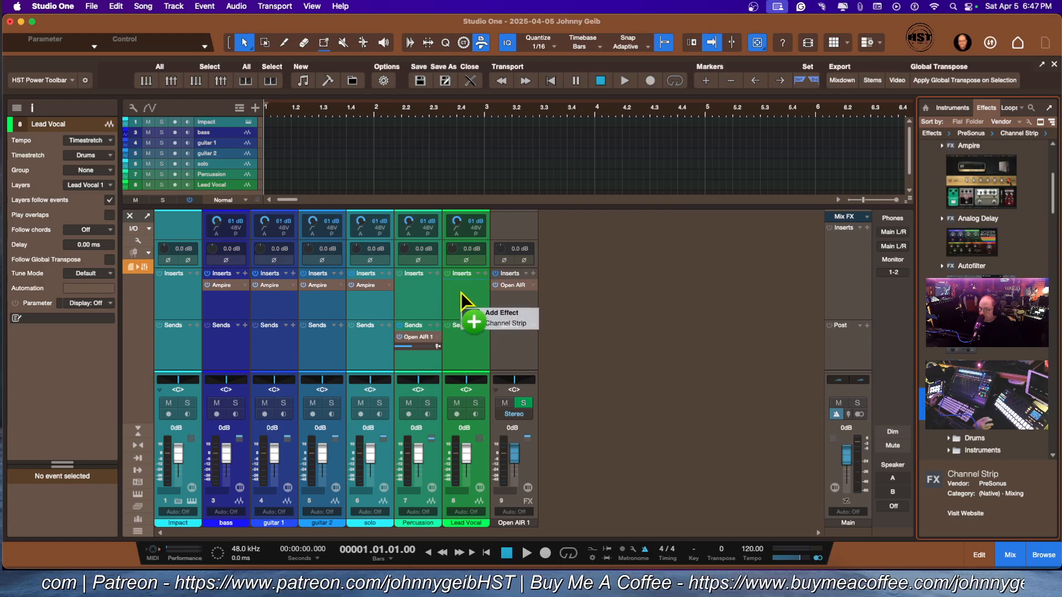
{"action": "left_click", "coordinate": [505, 323]}
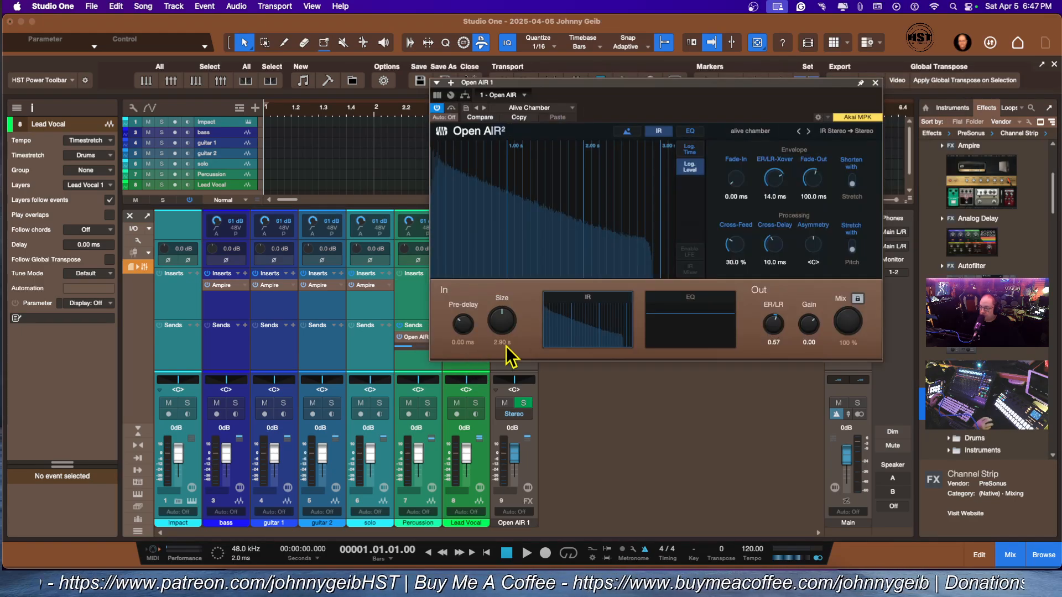
{"action": "left_click", "coordinate": [874, 82]}
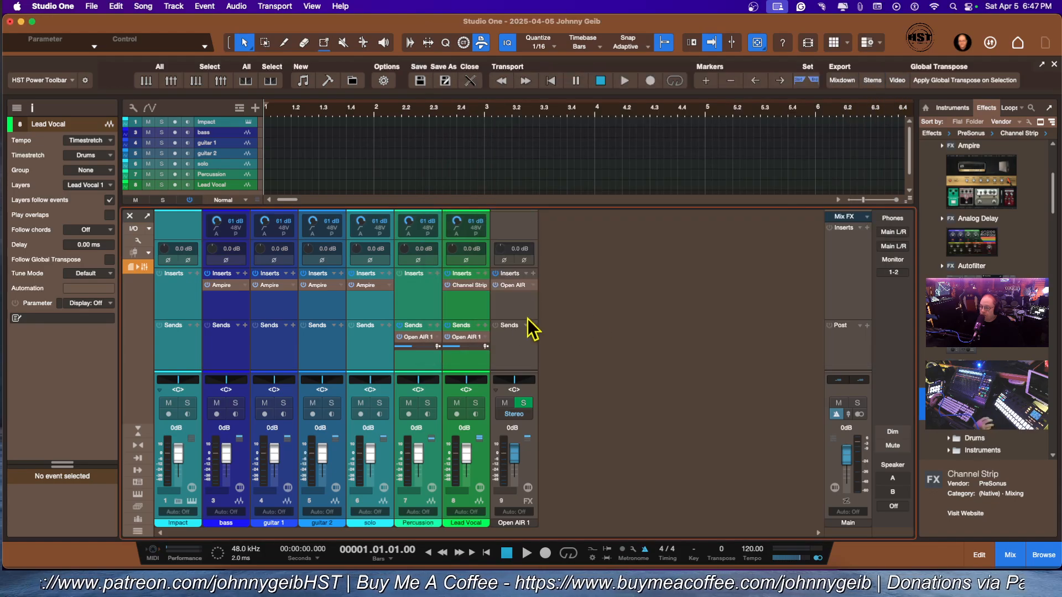
{"action": "mouse_move", "coordinate": [484, 511]}
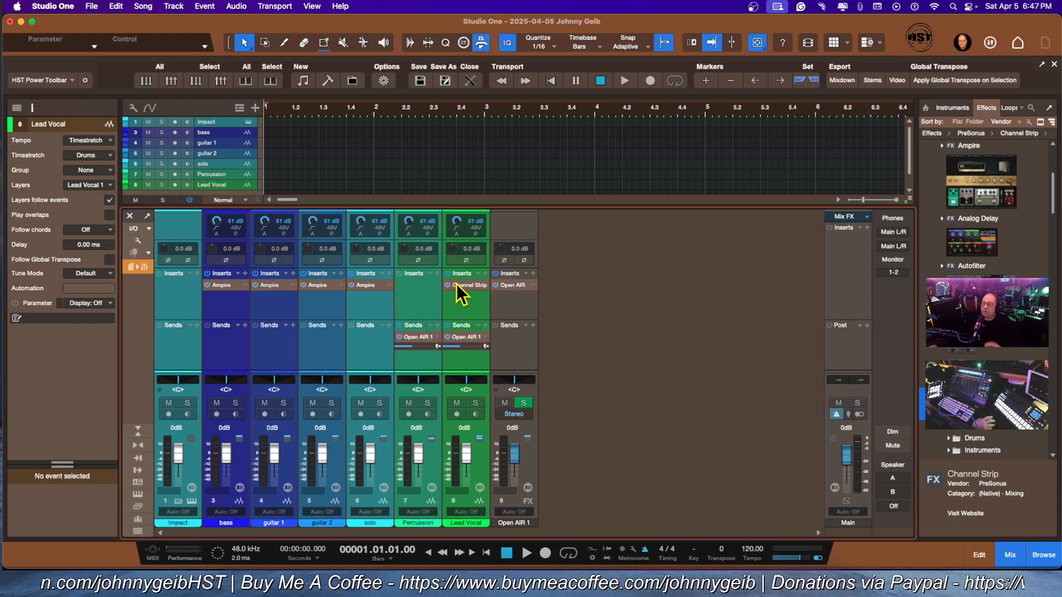
{"action": "mouse_move", "coordinate": [339, 196]}
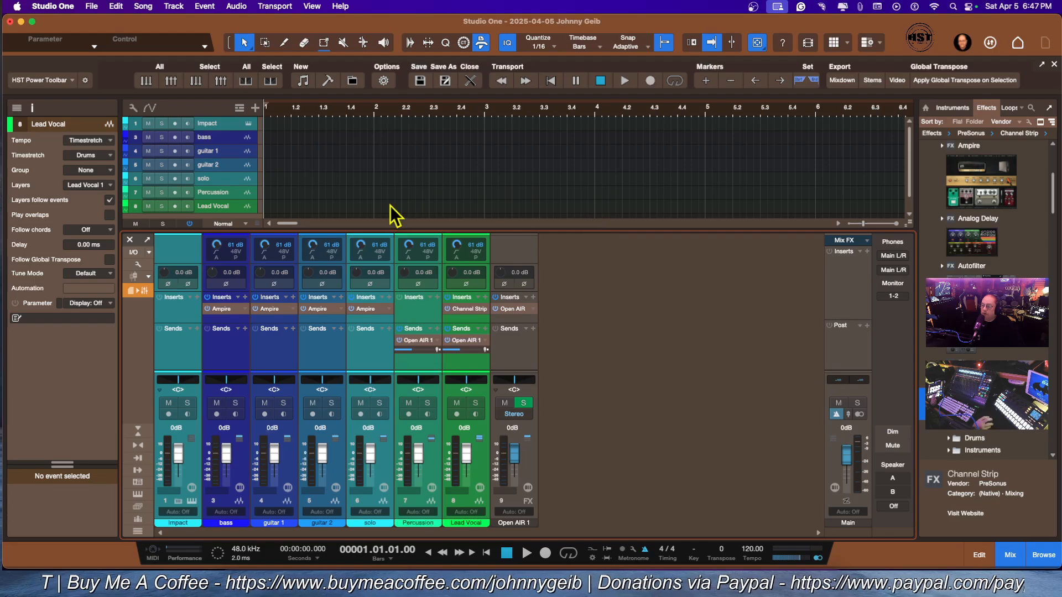
{"action": "mouse_move", "coordinate": [371, 260]}
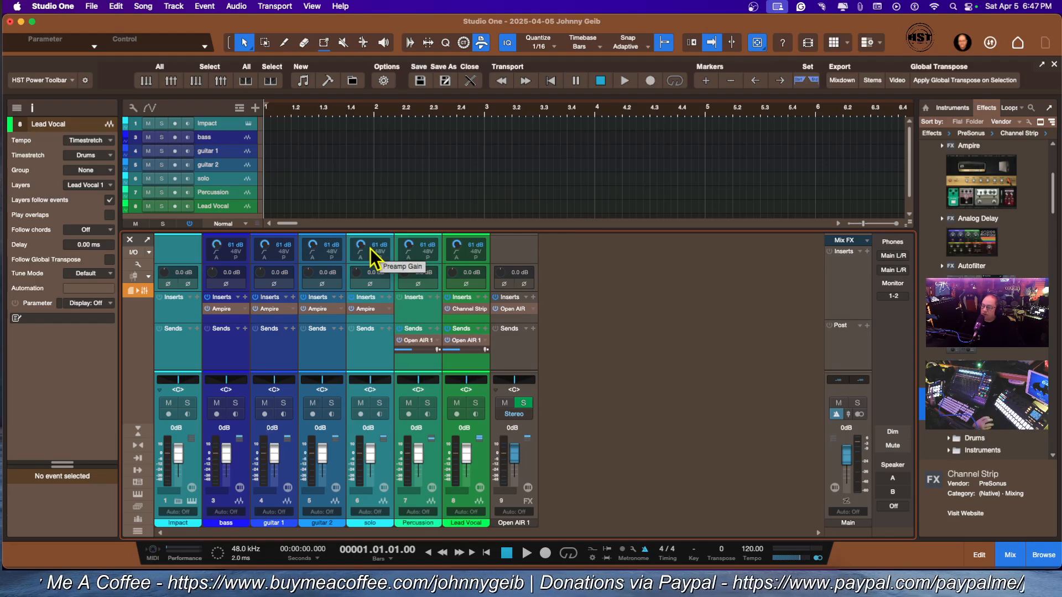
{"action": "mouse_move", "coordinate": [321, 240]}
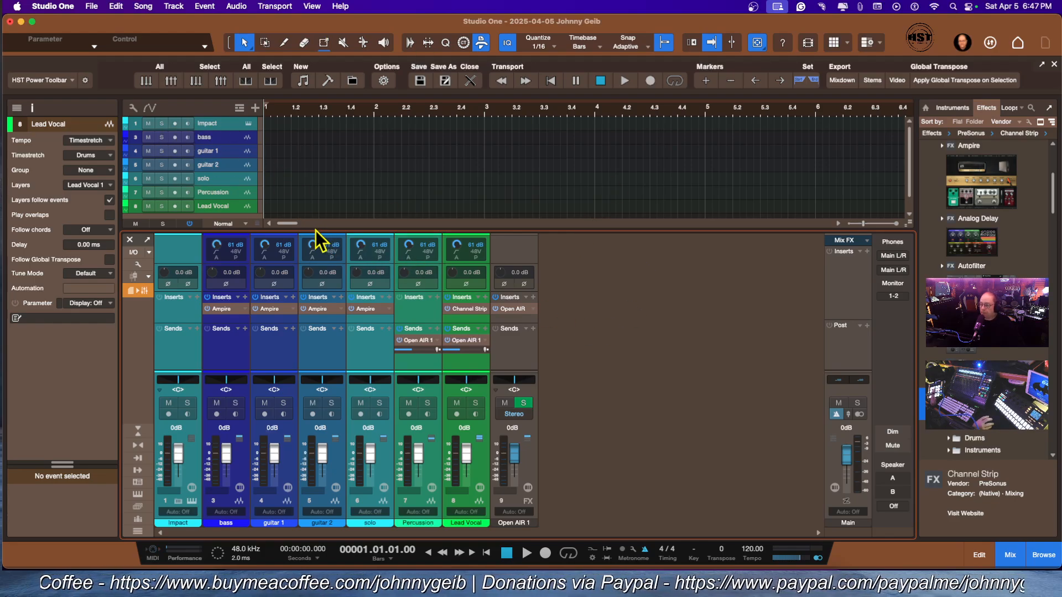
{"action": "mouse_move", "coordinate": [329, 314]}
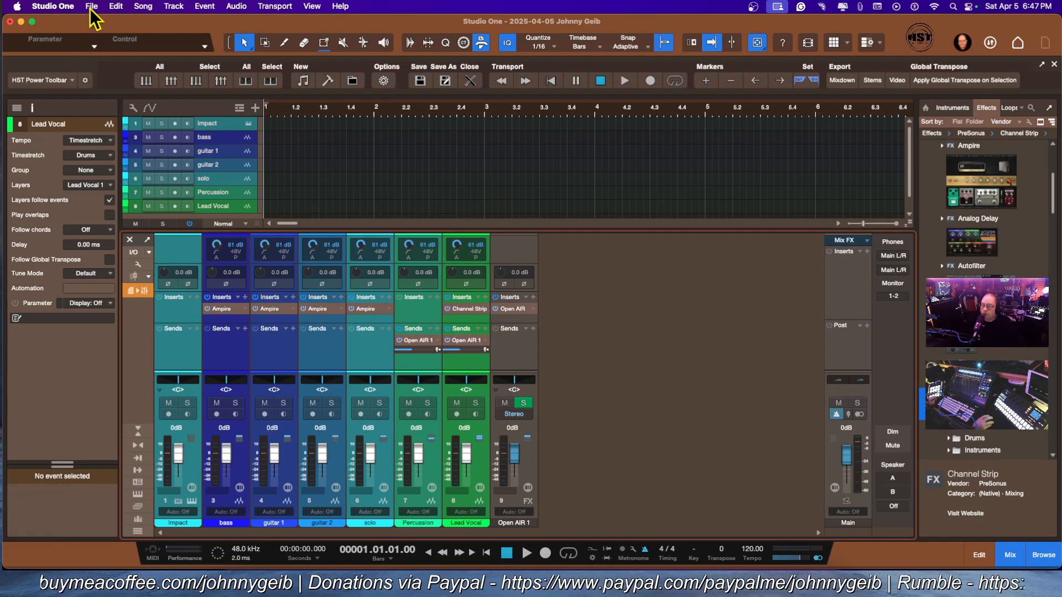
Open Save As Template and enter the title 'Basic Record Template'.
{"action": "left_click", "coordinate": [91, 7]}
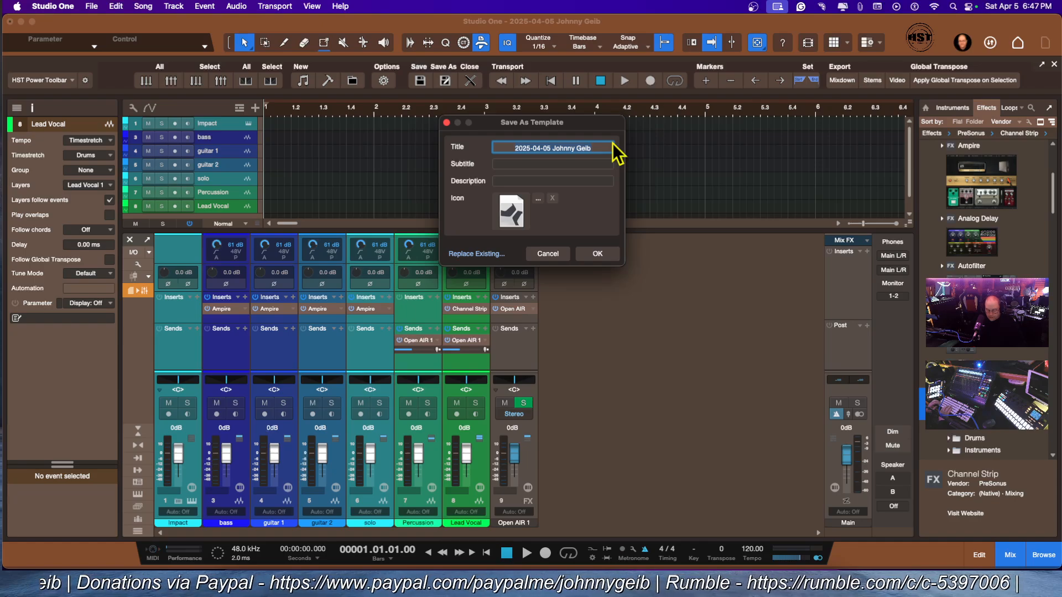
{"action": "type", "text": "Basic"}
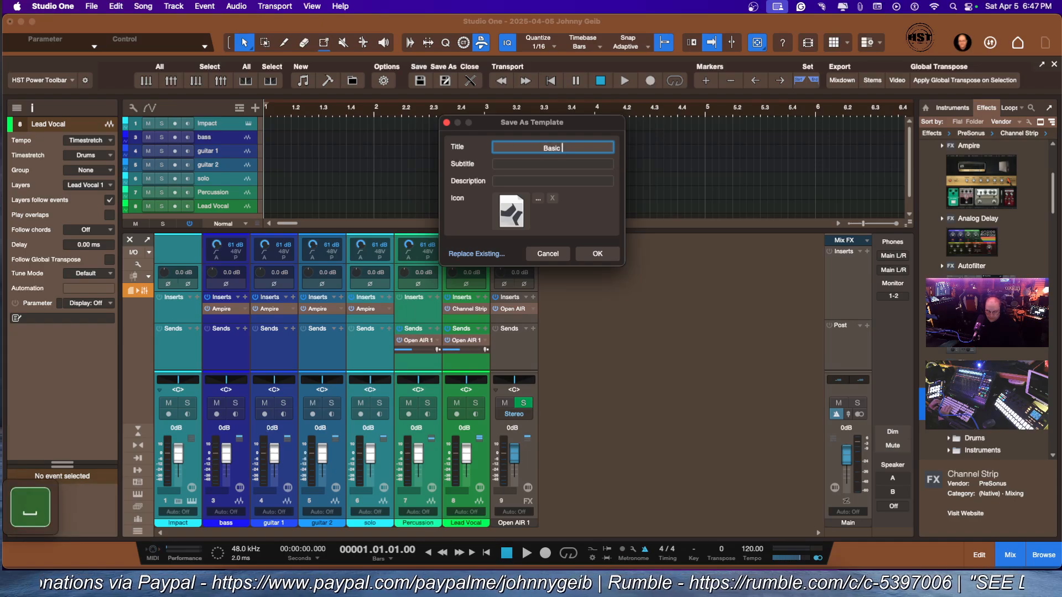
{"action": "type", "text": "Record Template"}
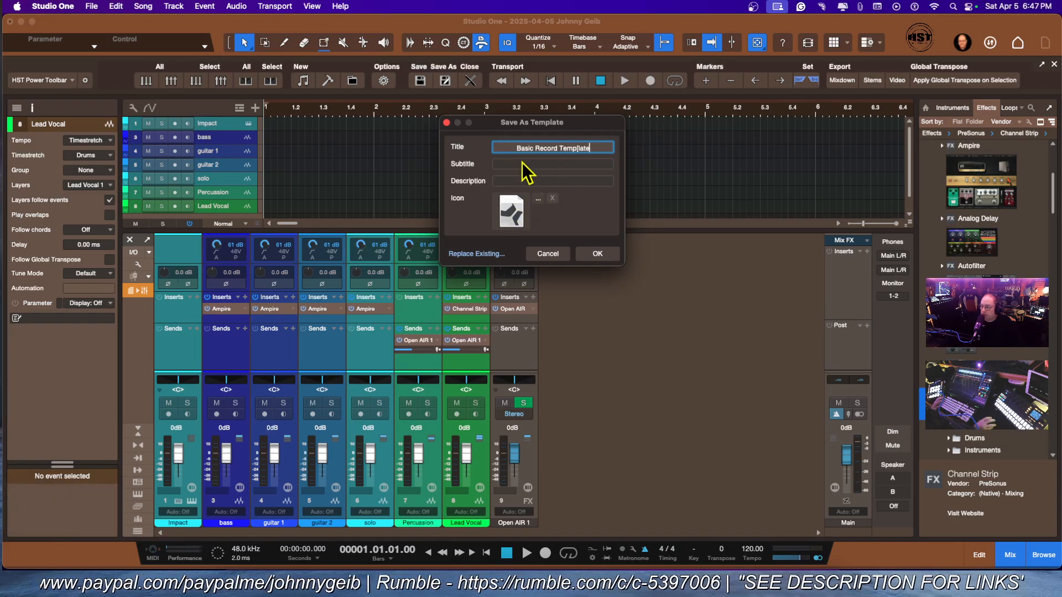
{"action": "mouse_move", "coordinate": [510, 220]}
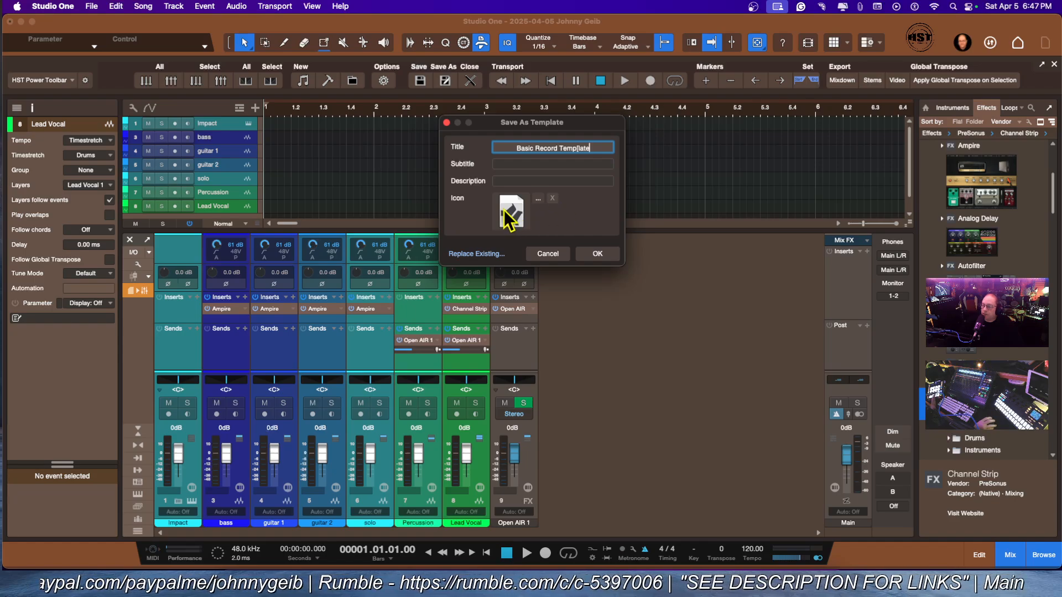
{"action": "mouse_move", "coordinate": [576, 227]}
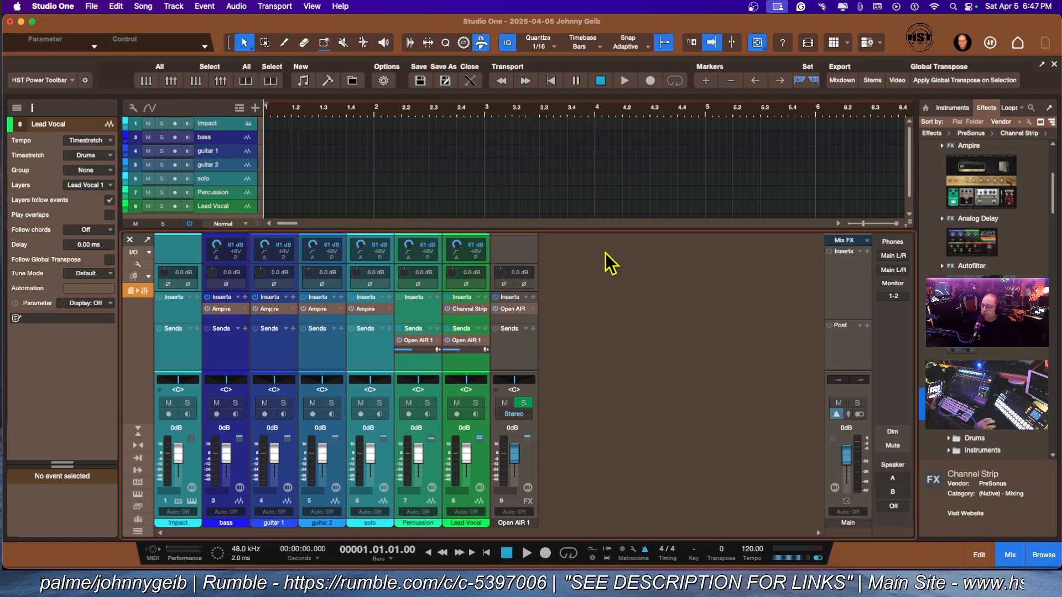
{"action": "mouse_move", "coordinate": [697, 283]}
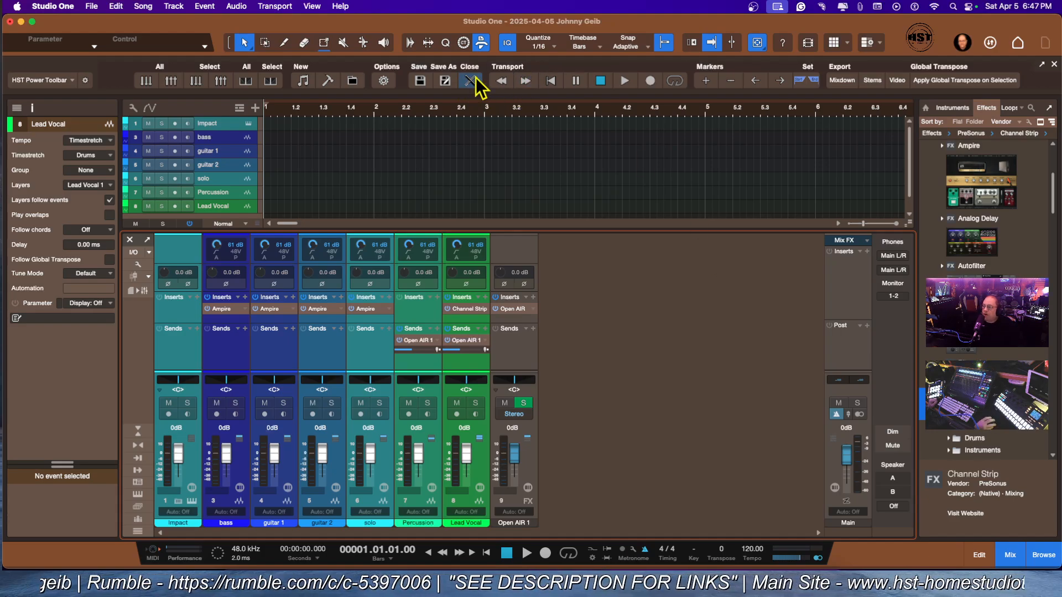
Discard the current song and create a new song from the user template Basic Record Template.
{"action": "left_click", "coordinate": [468, 79]}
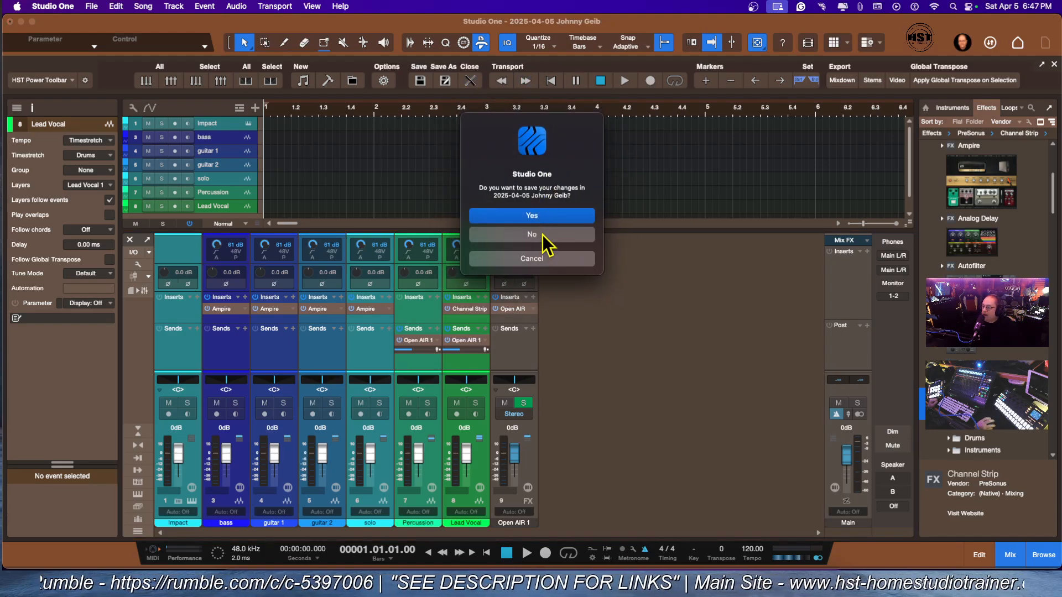
{"action": "left_click", "coordinate": [531, 235]}
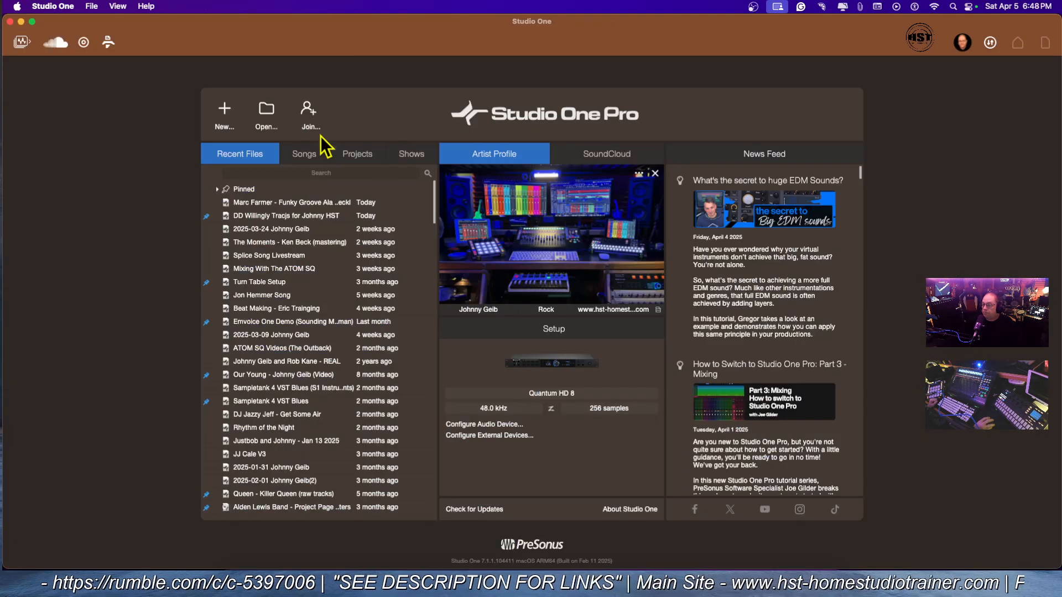
{"action": "left_click", "coordinate": [224, 112]}
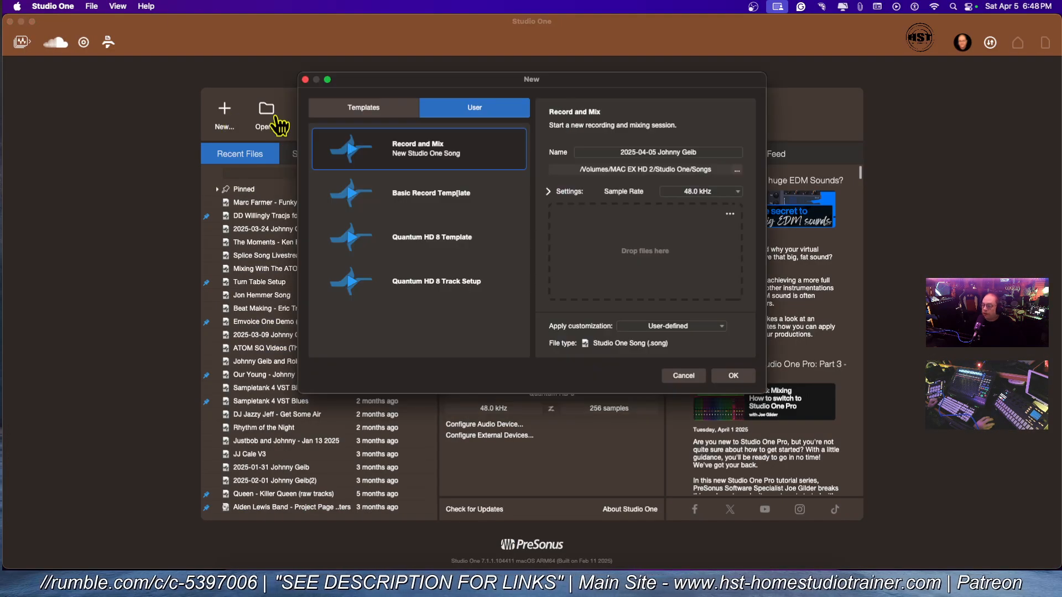
{"action": "mouse_move", "coordinate": [431, 212]}
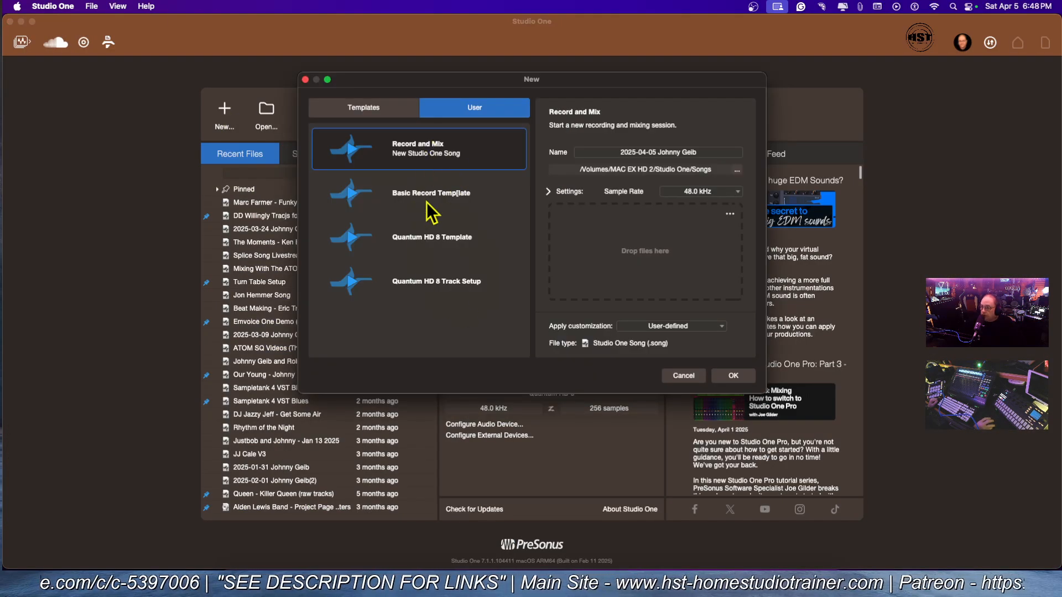
{"action": "left_click", "coordinate": [431, 193]}
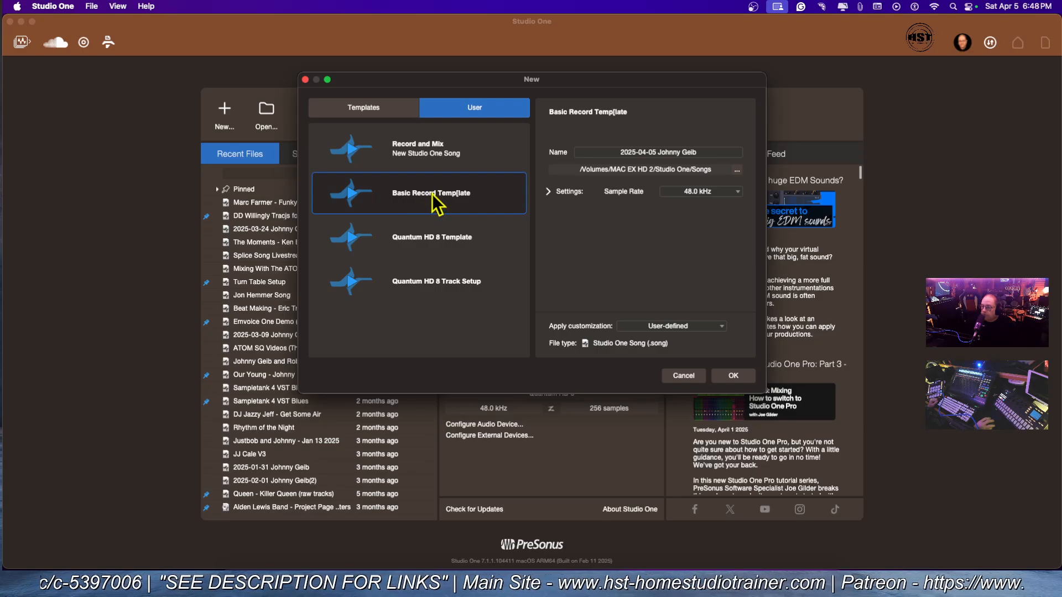
{"action": "left_click", "coordinate": [733, 376]}
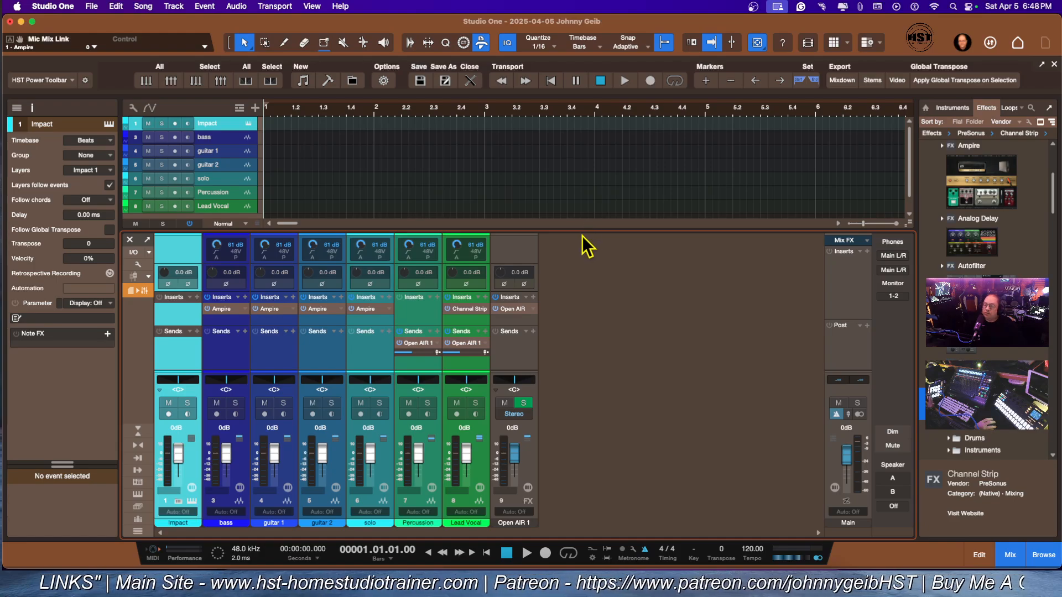
{"action": "mouse_move", "coordinate": [420, 271]}
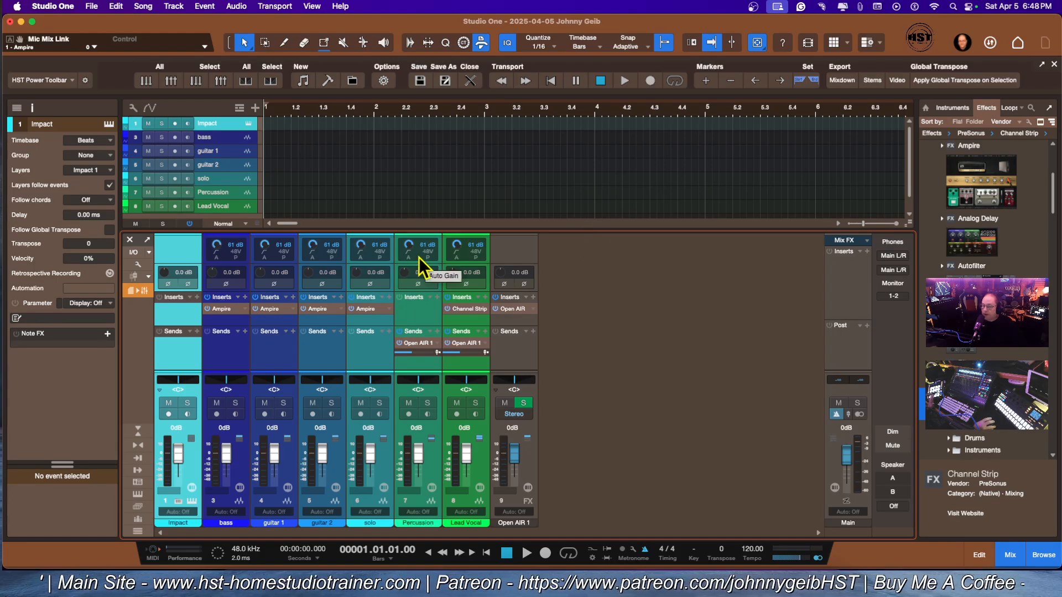